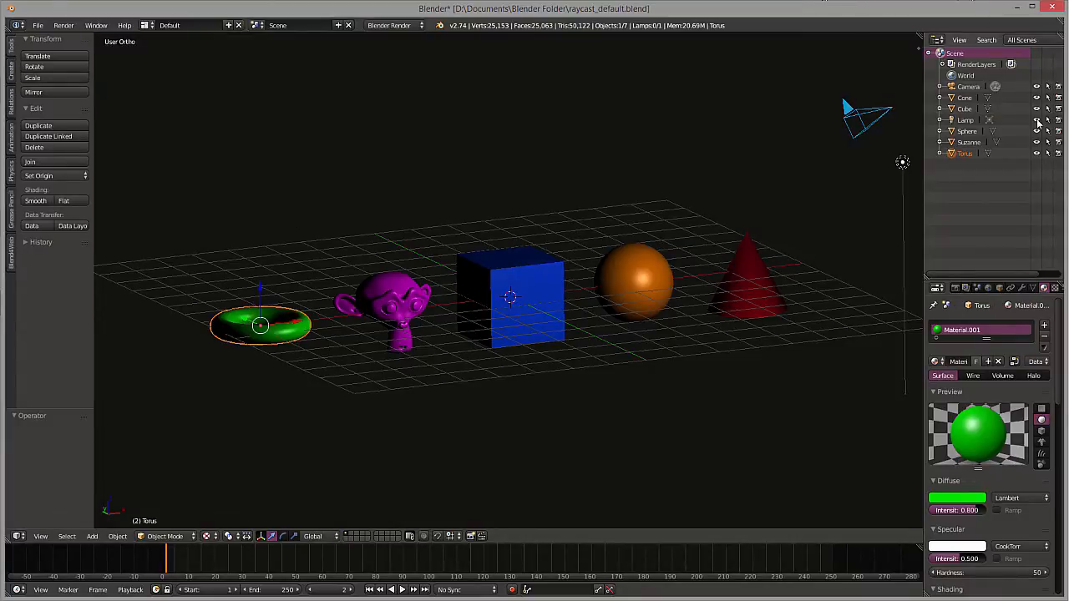
mouse_move(986, 131)
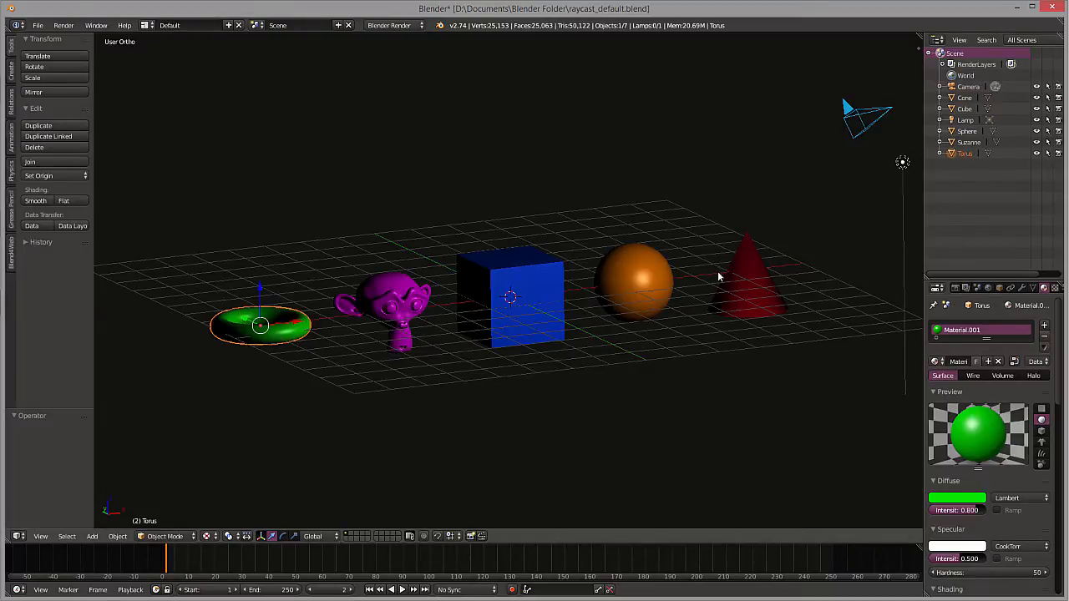
mouse_move(943, 334)
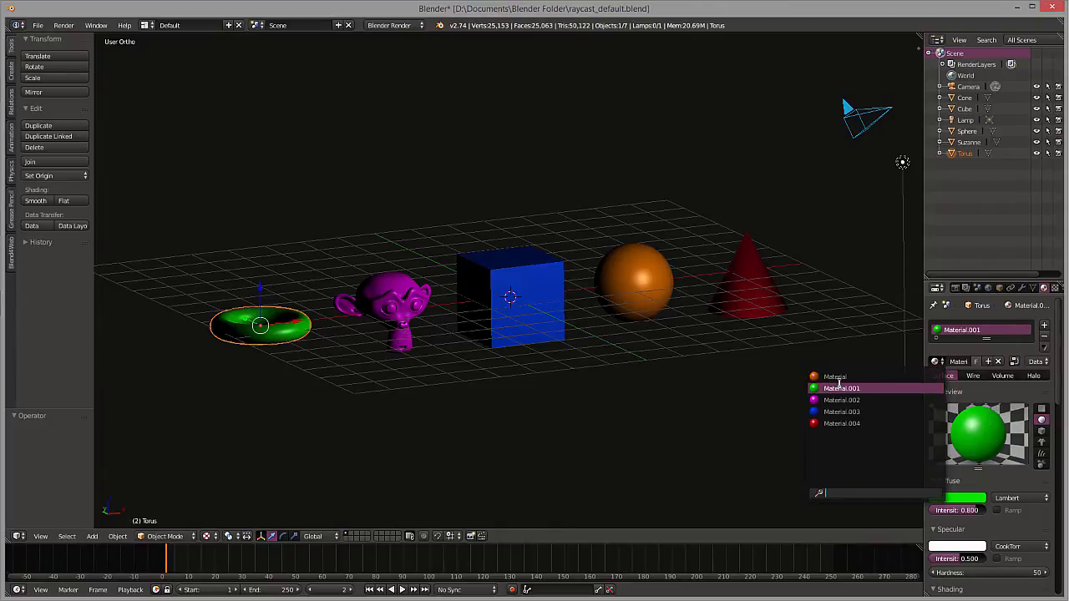
Review the scene's material list and select the blue cube before exporting.
click(842, 425)
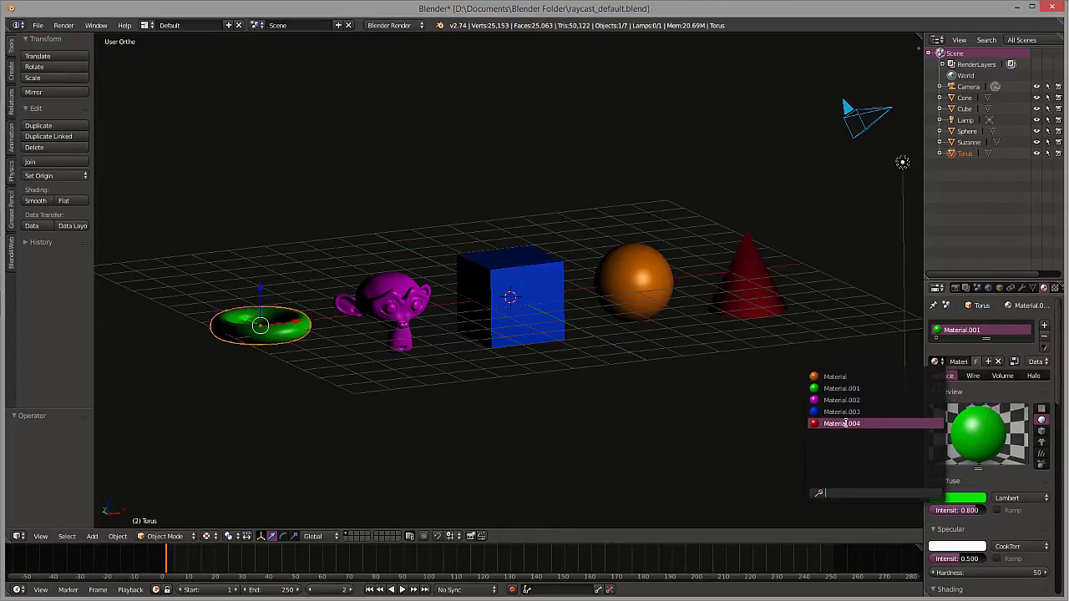
click(836, 378)
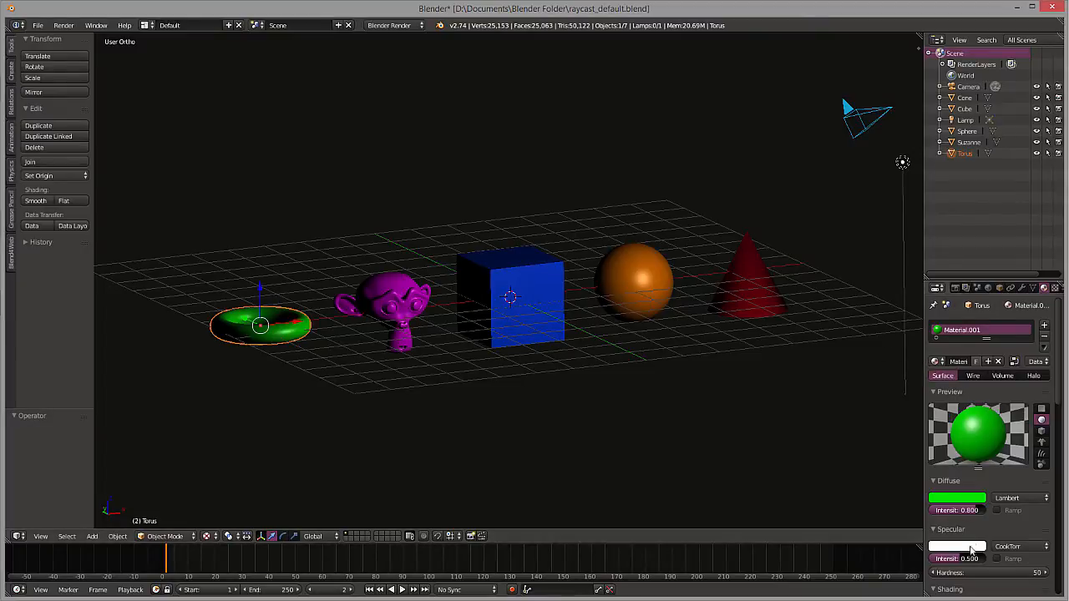
mouse_move(518, 217)
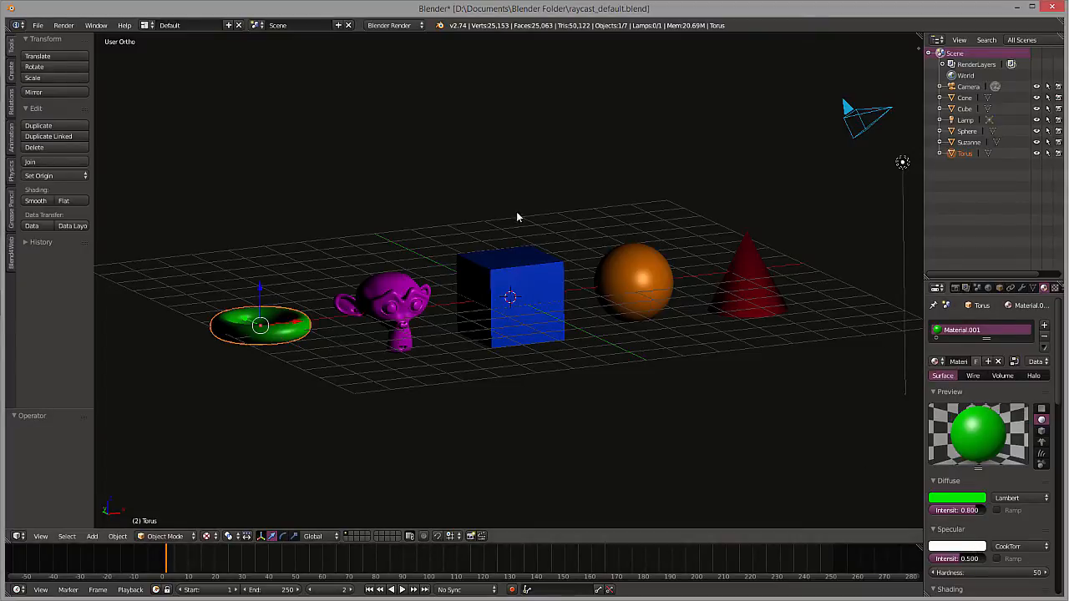
click(510, 297)
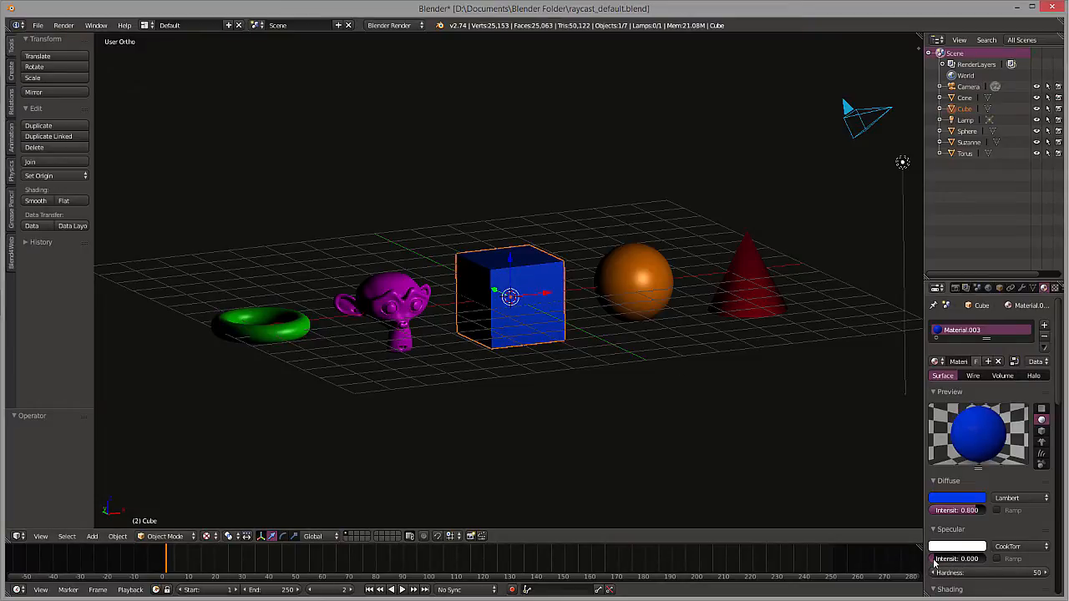
mouse_move(884, 302)
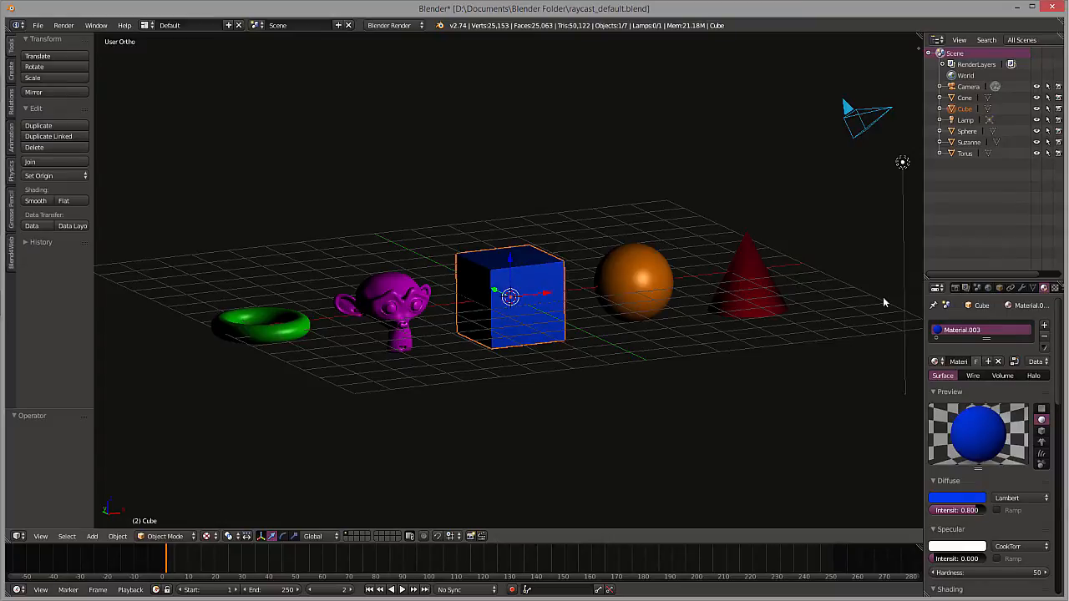
mouse_move(778, 306)
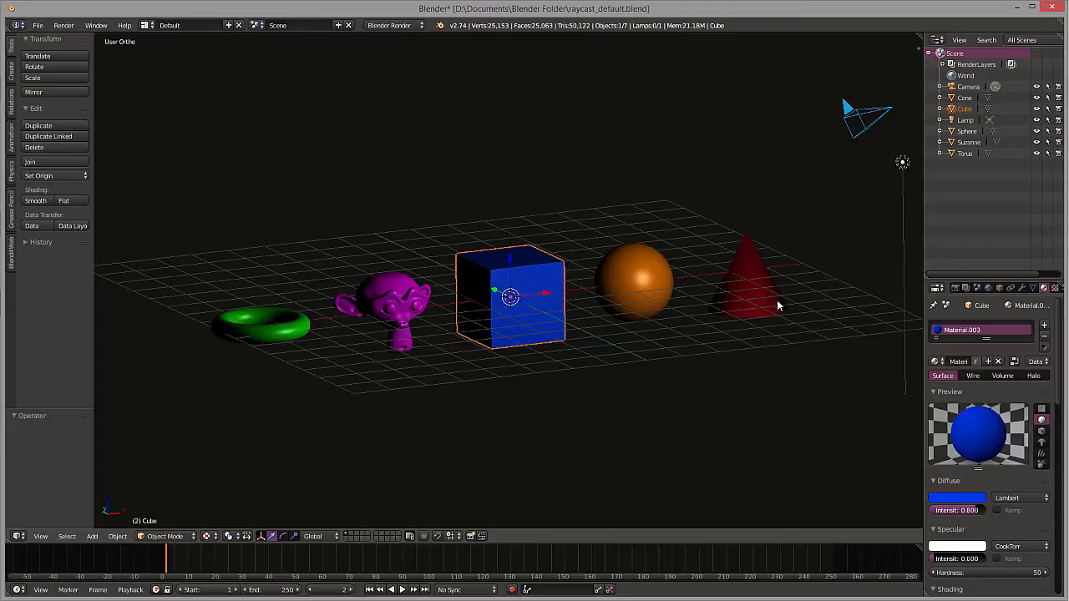
mouse_move(644, 423)
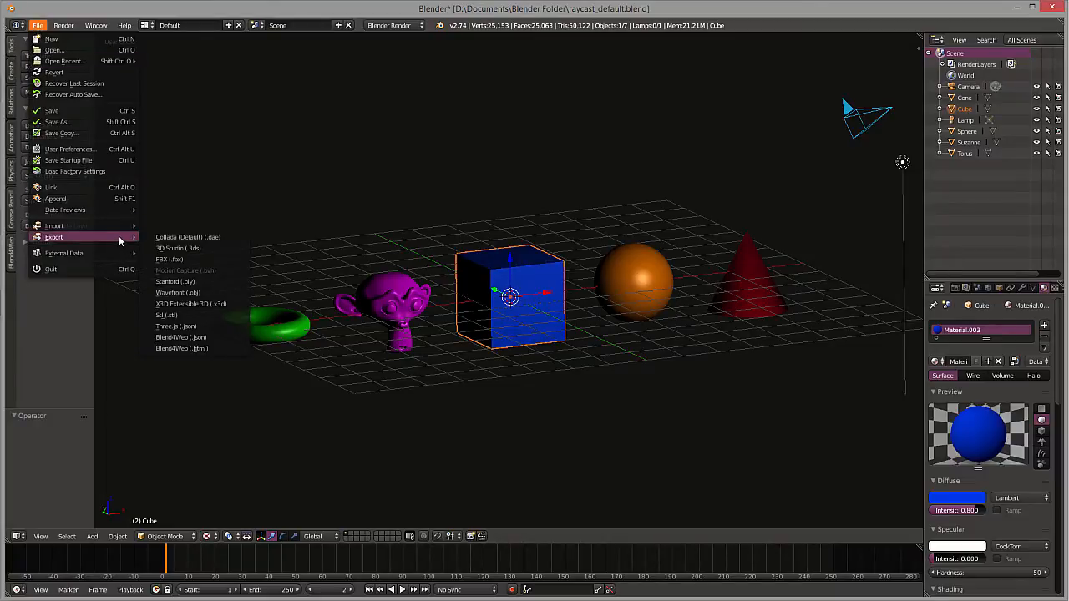
mouse_move(176, 326)
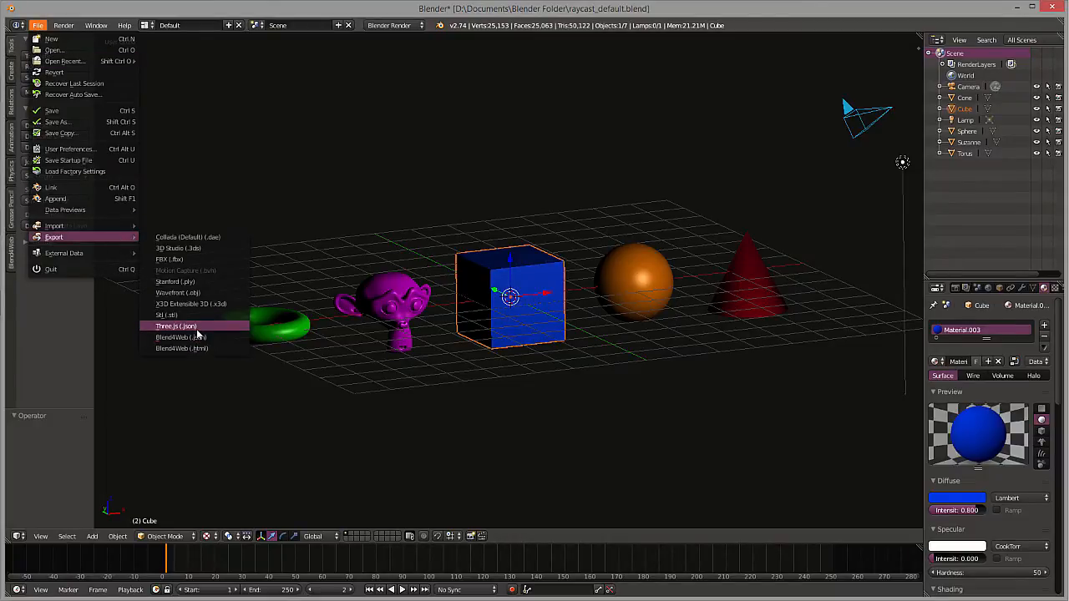
Export the scene as Three.js JSON into the webGL models folder after reviewing the options.
click(177, 325)
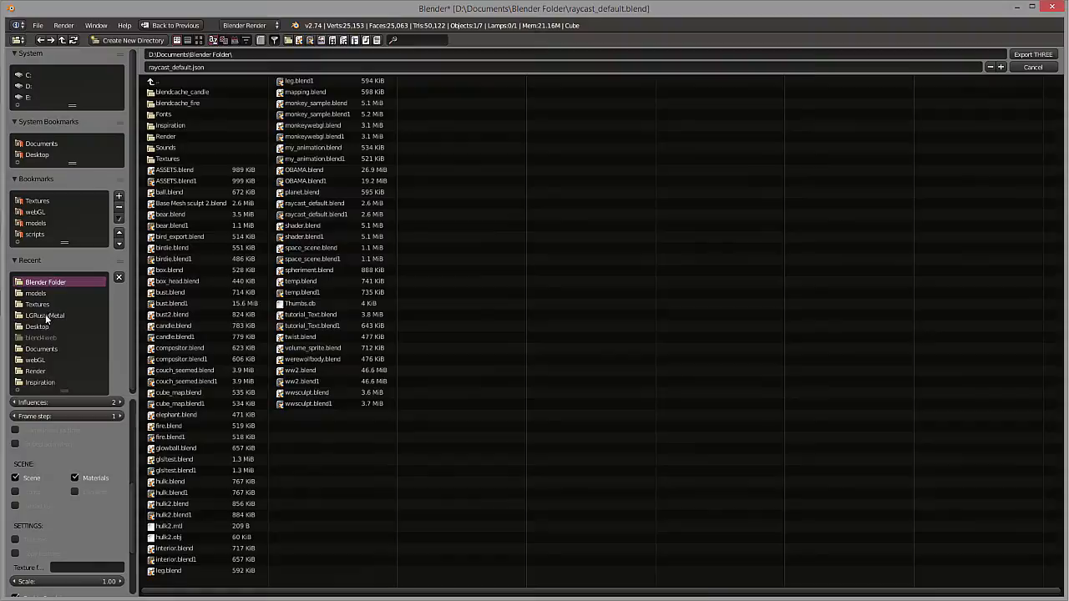
mouse_move(131, 157)
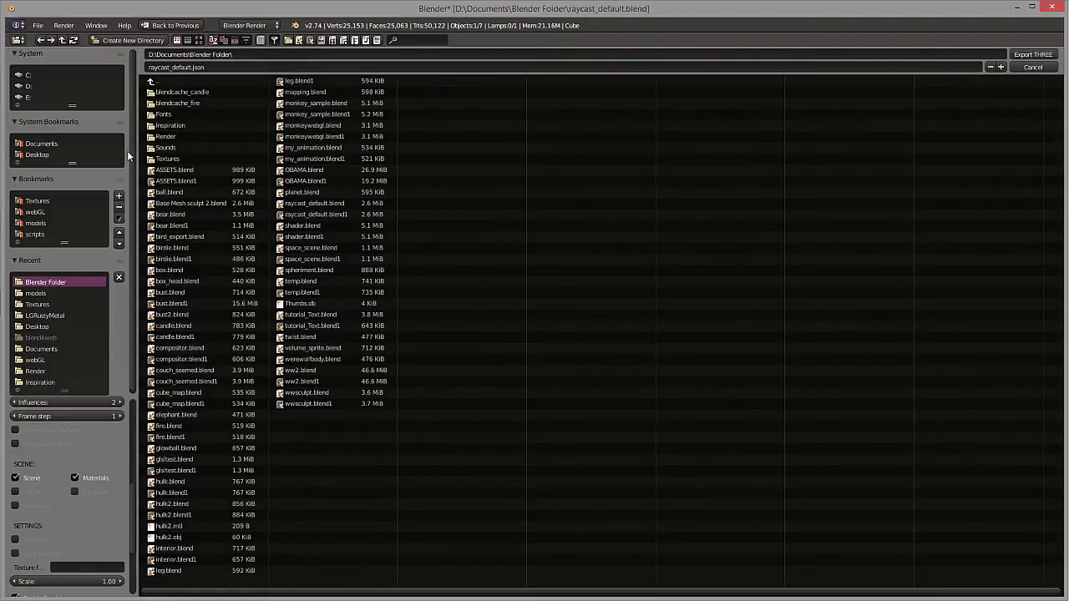
scroll(down, 3)
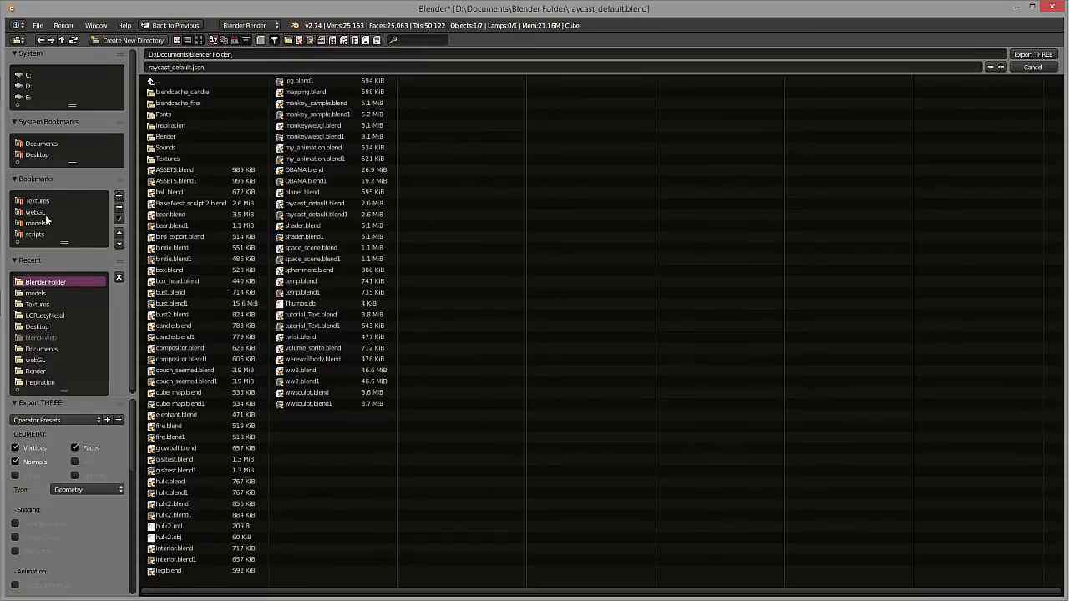
click(35, 224)
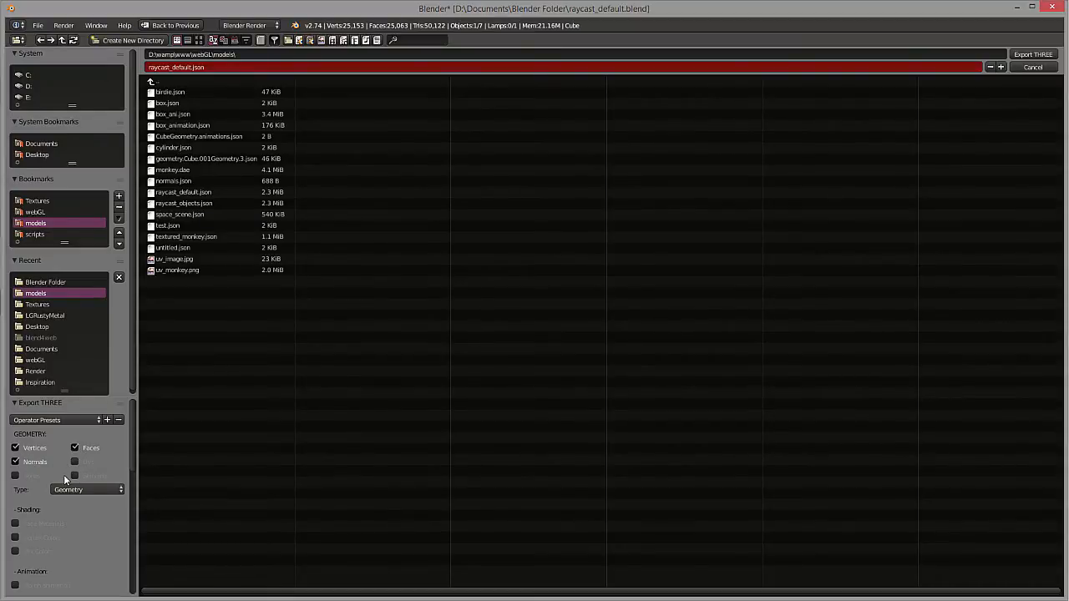
scroll(down, 3)
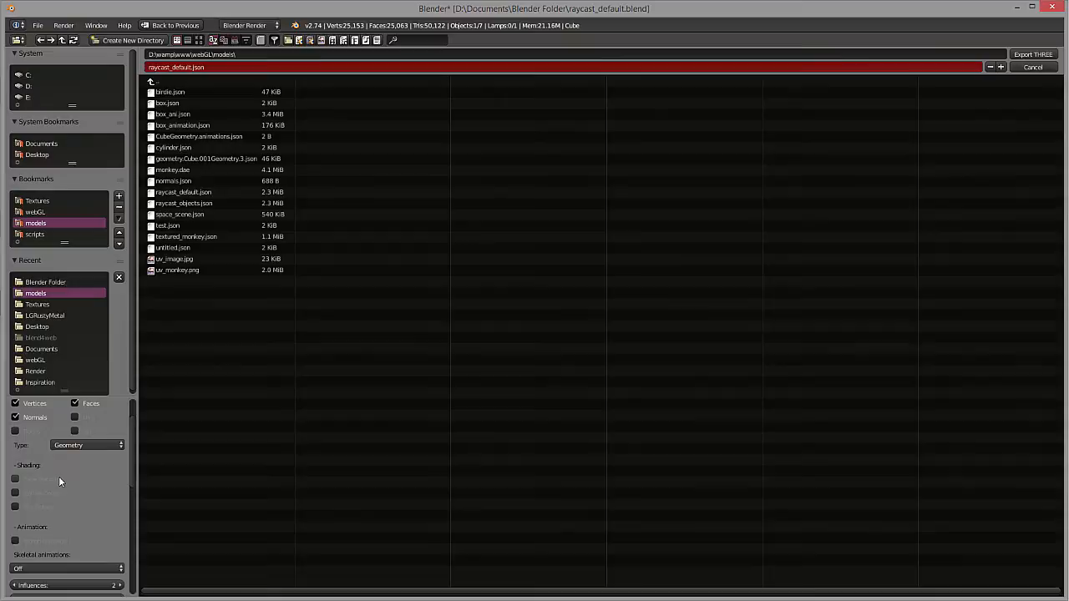
scroll(down, 3)
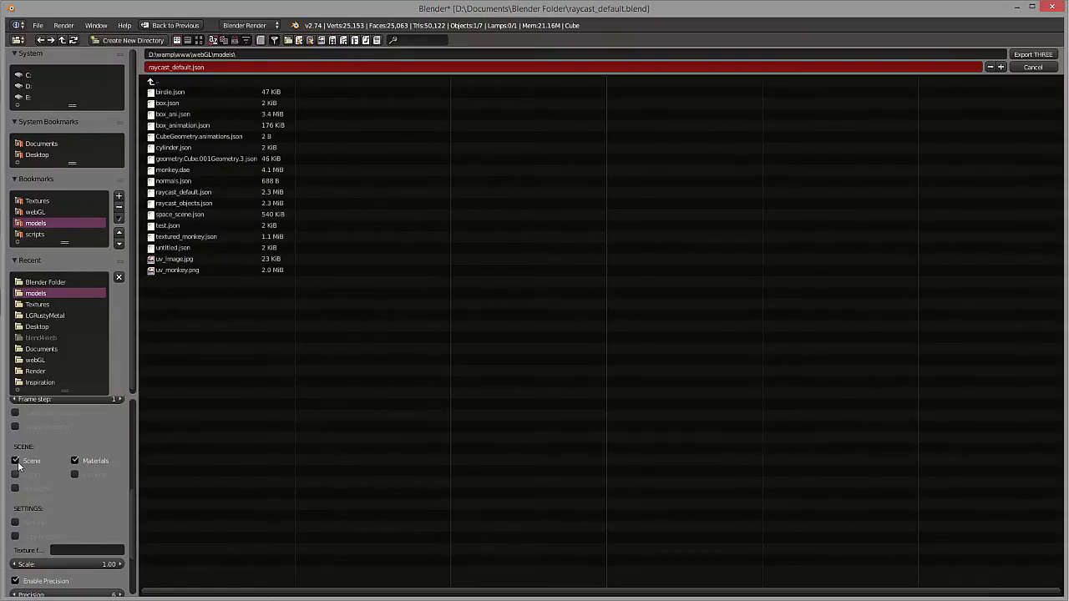
mouse_move(92, 469)
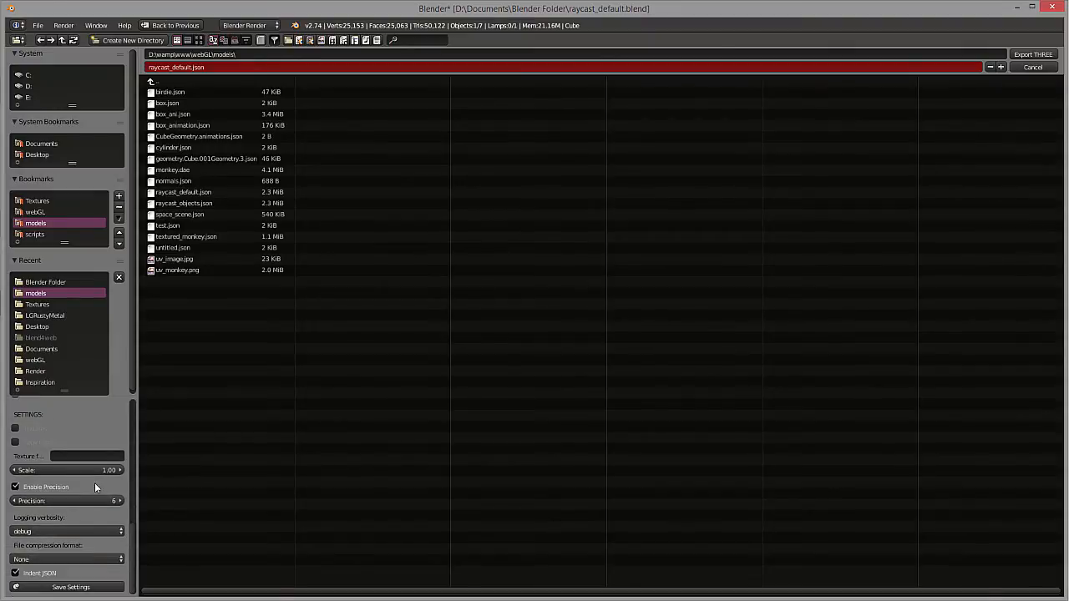
click(1033, 67)
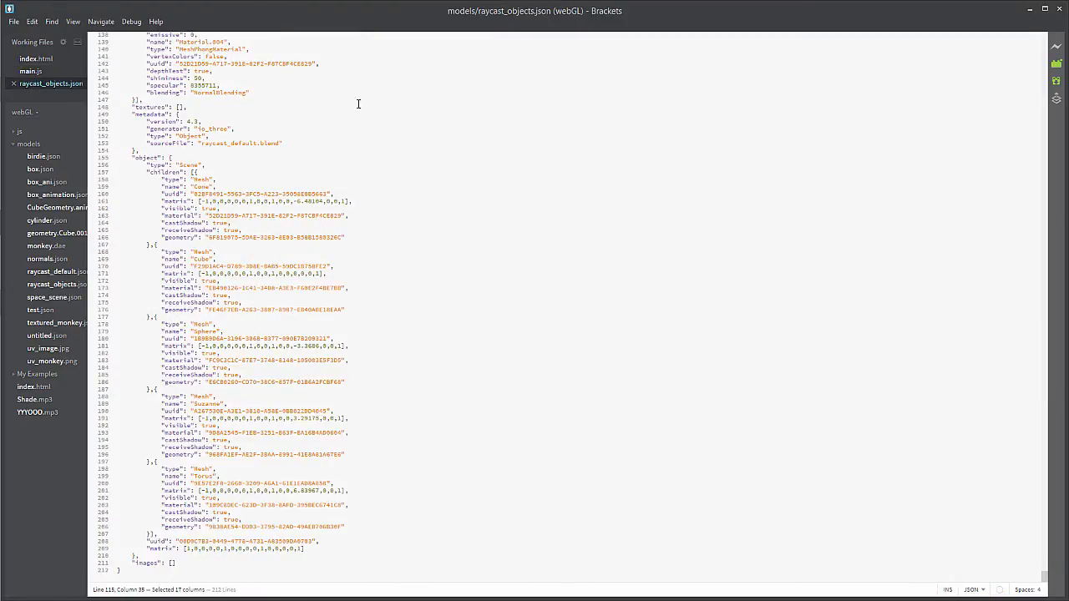
Scroll the exported raycast_objects.json and expand its materials and object children in Working Files.
scroll(up, 3)
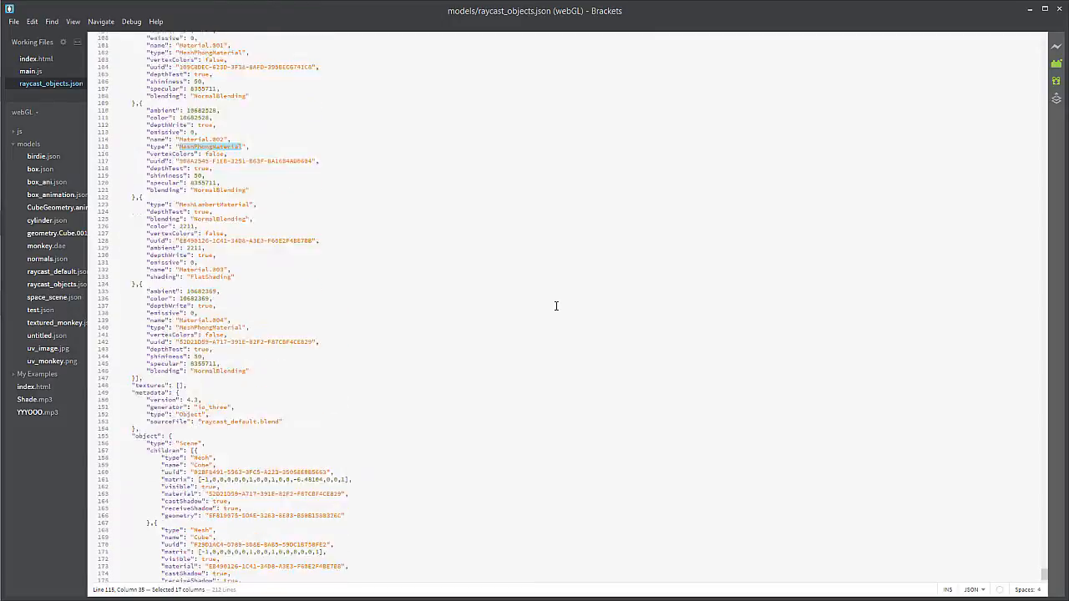
scroll(up, 3)
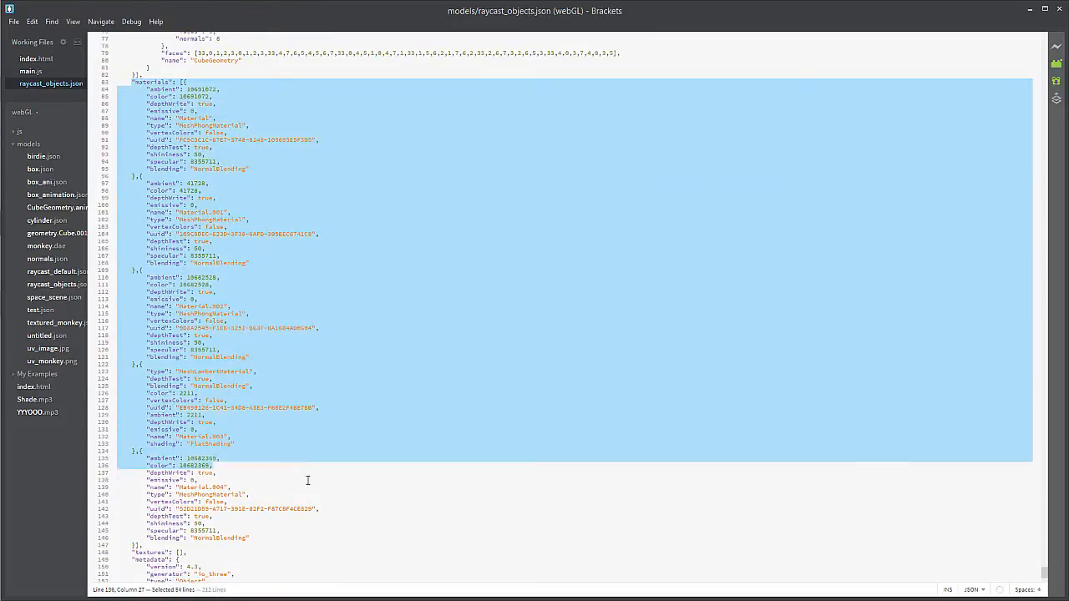
scroll(down, 3)
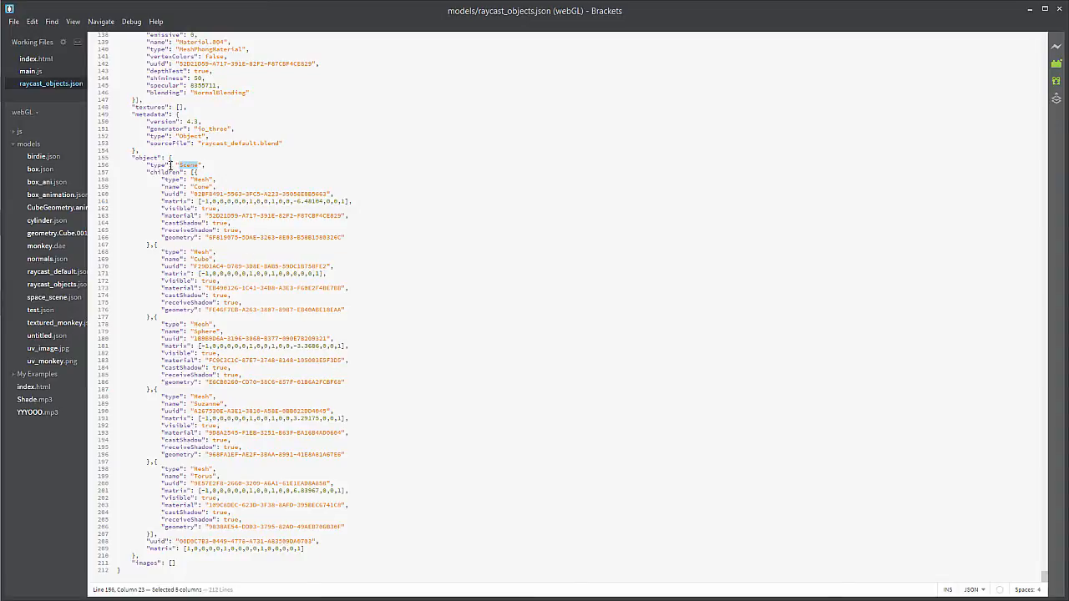
mouse_move(294, 334)
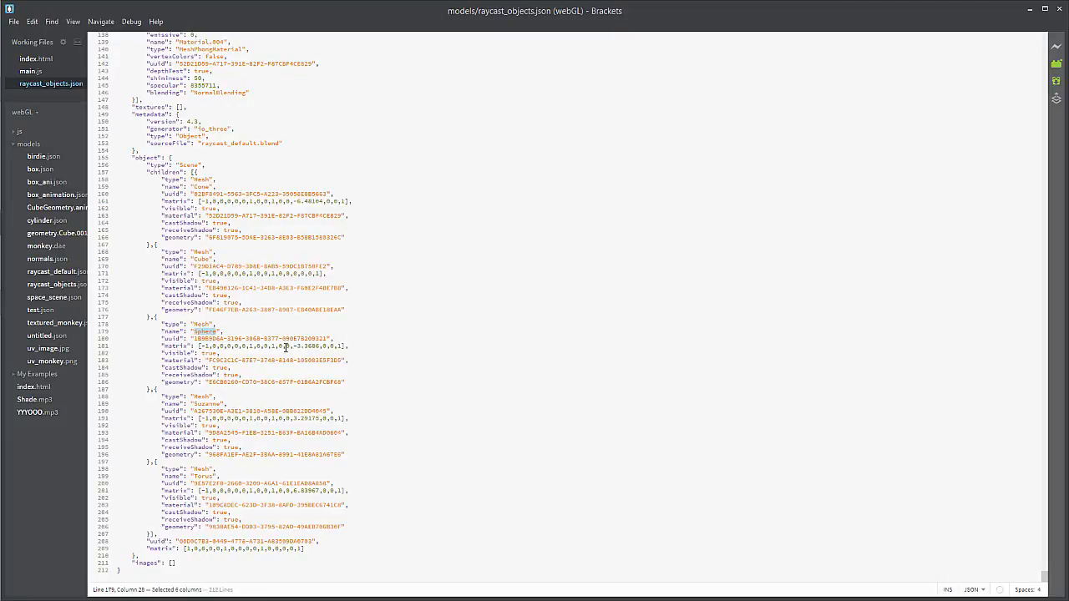
double_click(207, 402)
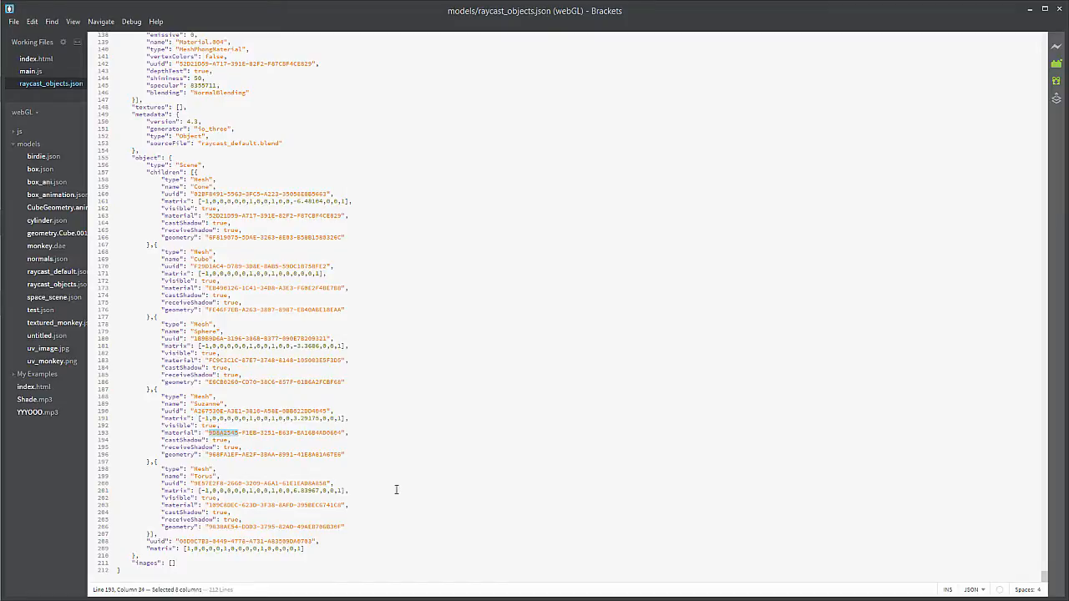
click(232, 448)
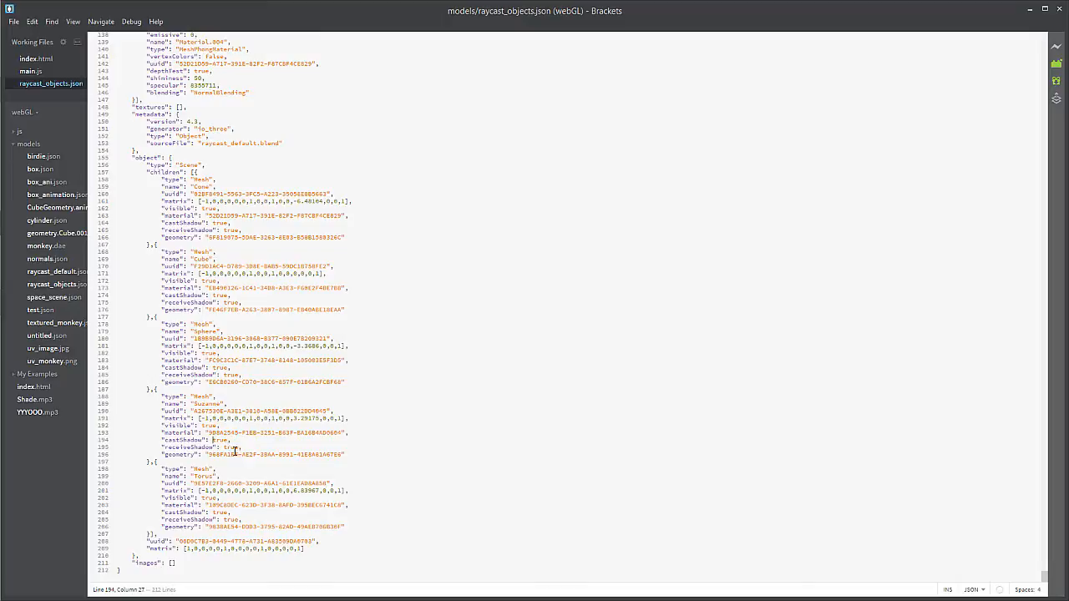
click(223, 467)
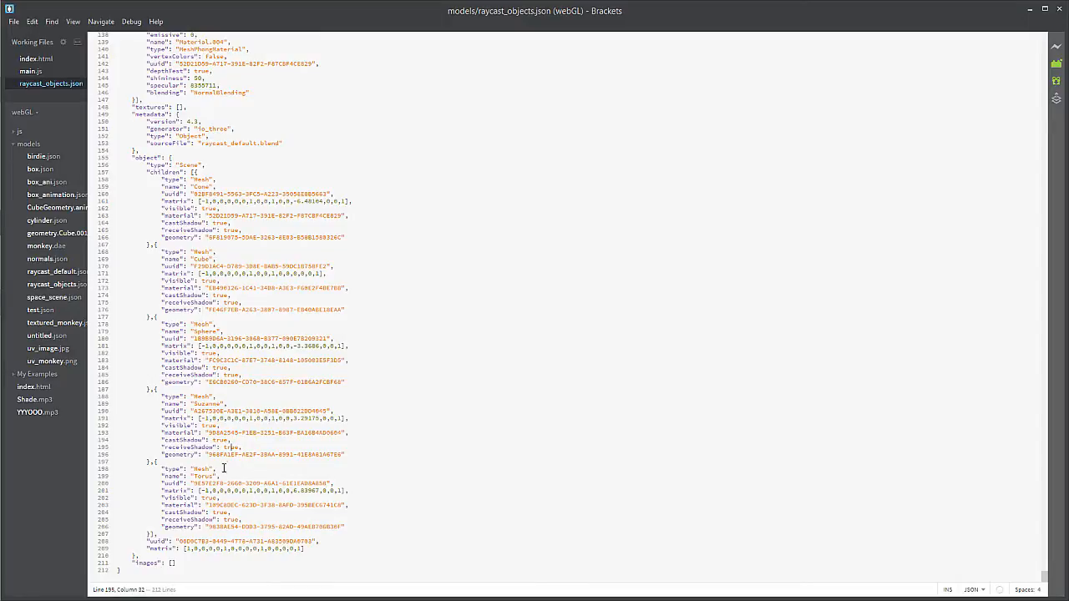
mouse_move(232, 476)
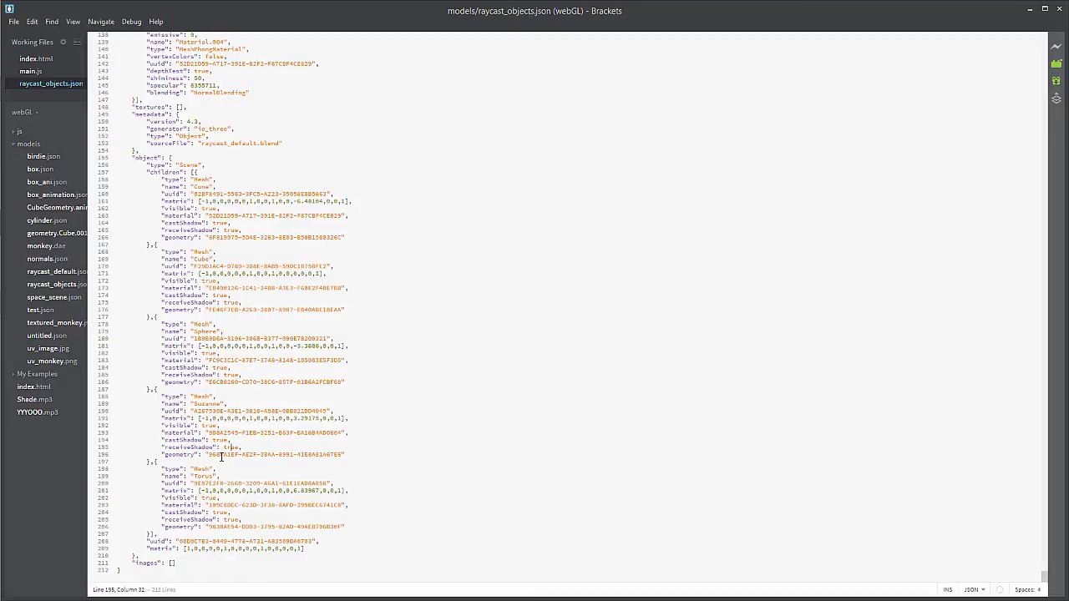
mouse_move(302, 200)
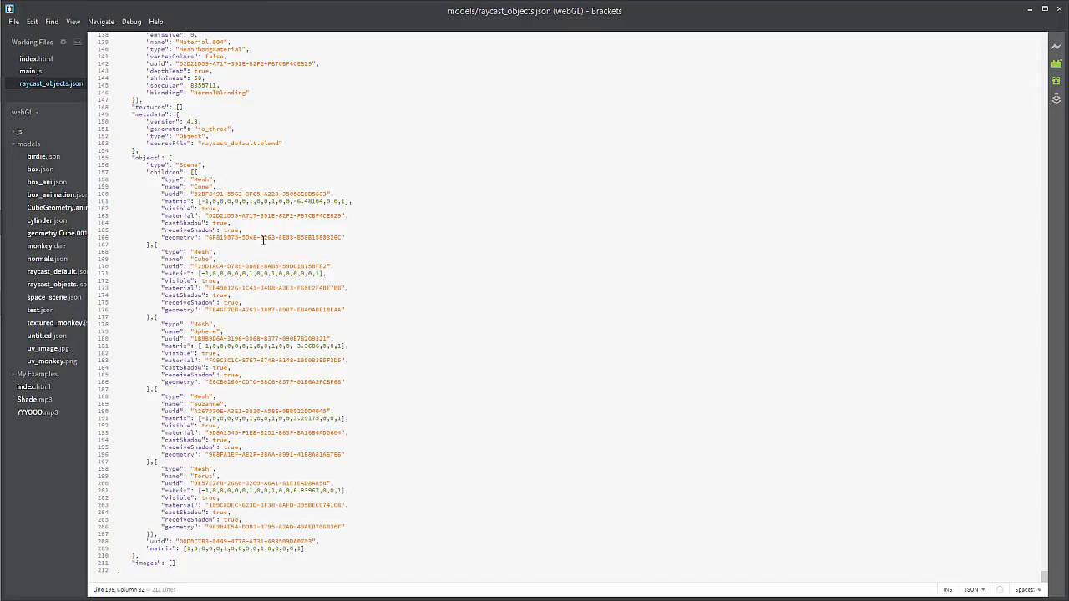
Scroll back through the five mesh objects and switch to the project's index.html page.
scroll(up, 3)
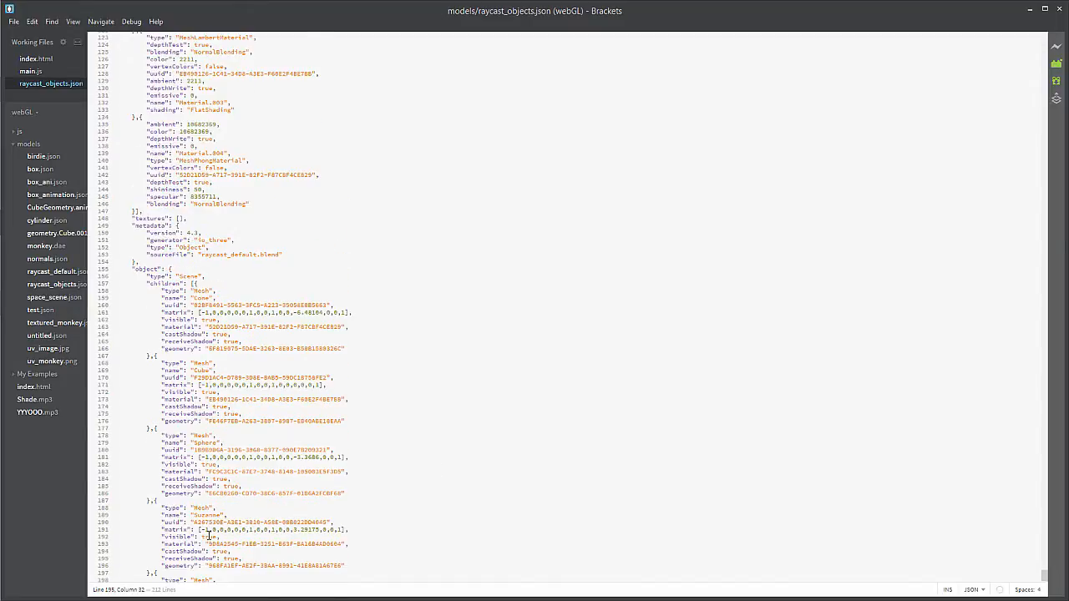
scroll(up, 3)
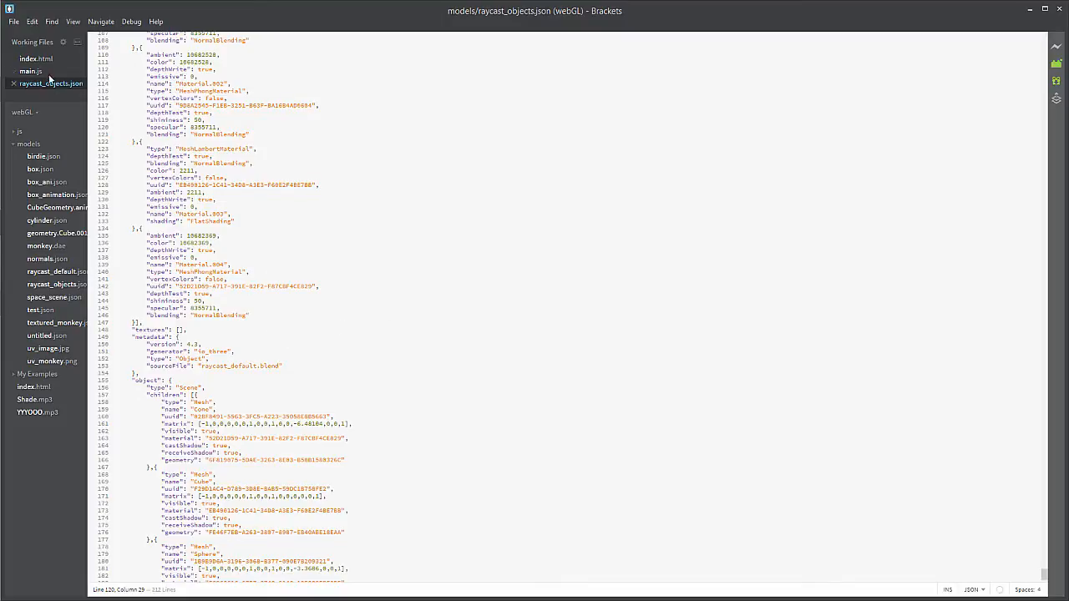
click(37, 58)
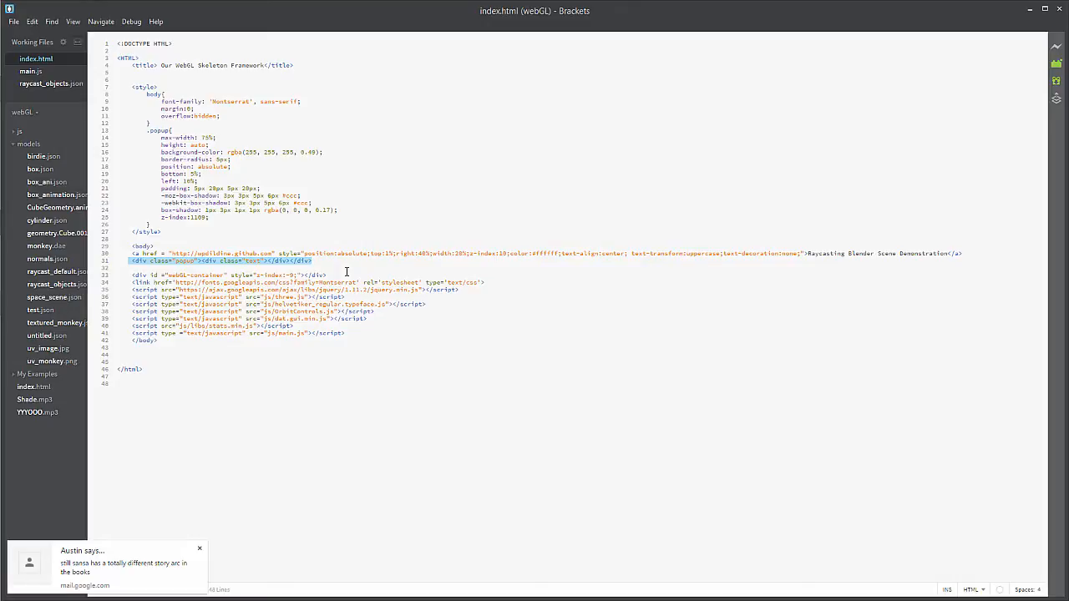
mouse_move(240, 166)
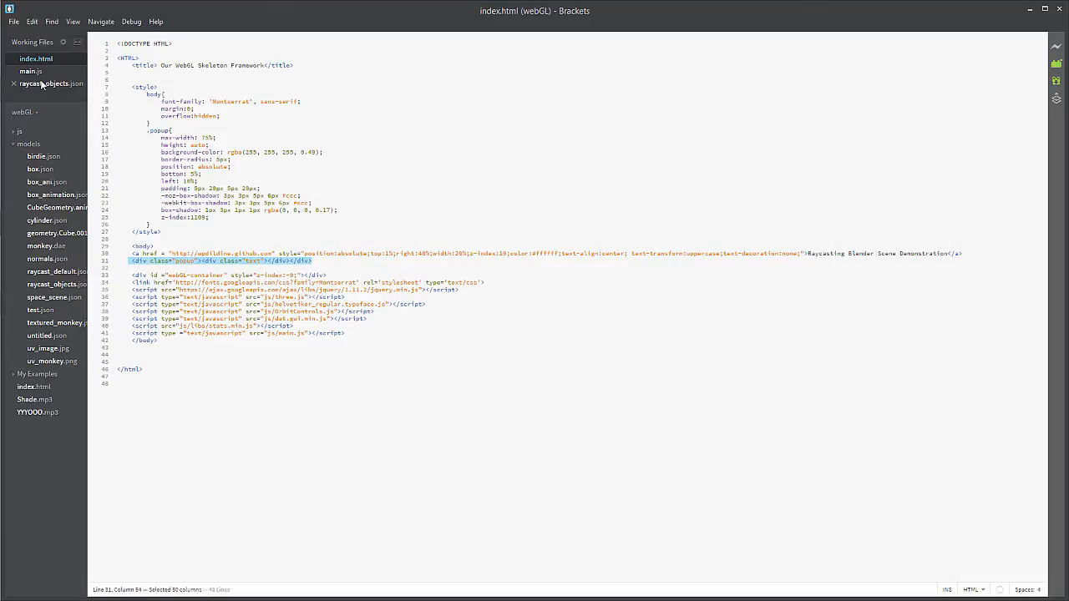
Switch from index.html to the main.js script that loads raycast_objects.json.
click(30, 70)
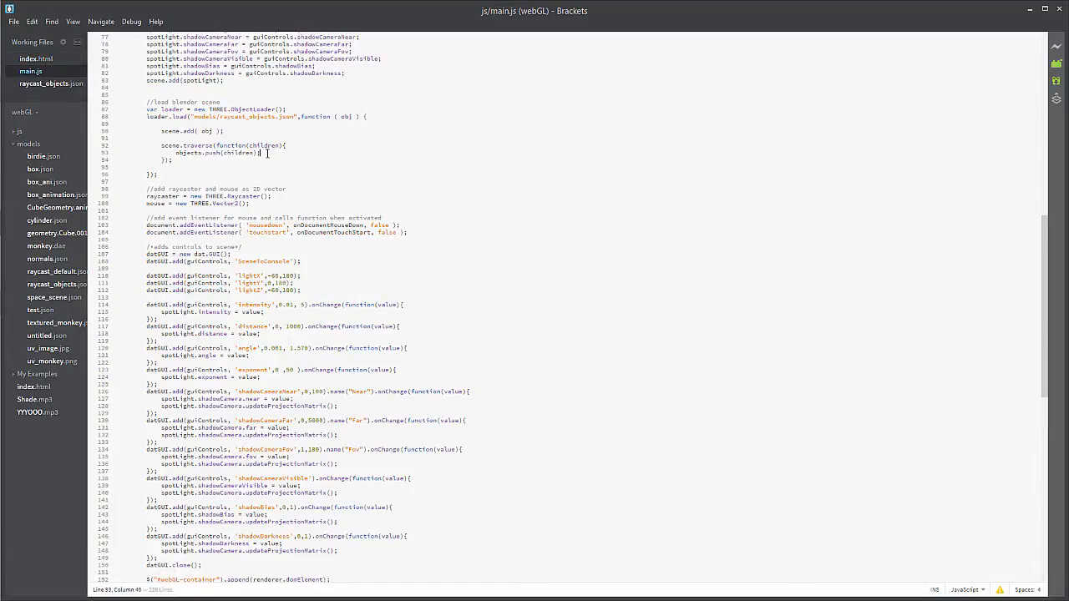
scroll(up, 3)
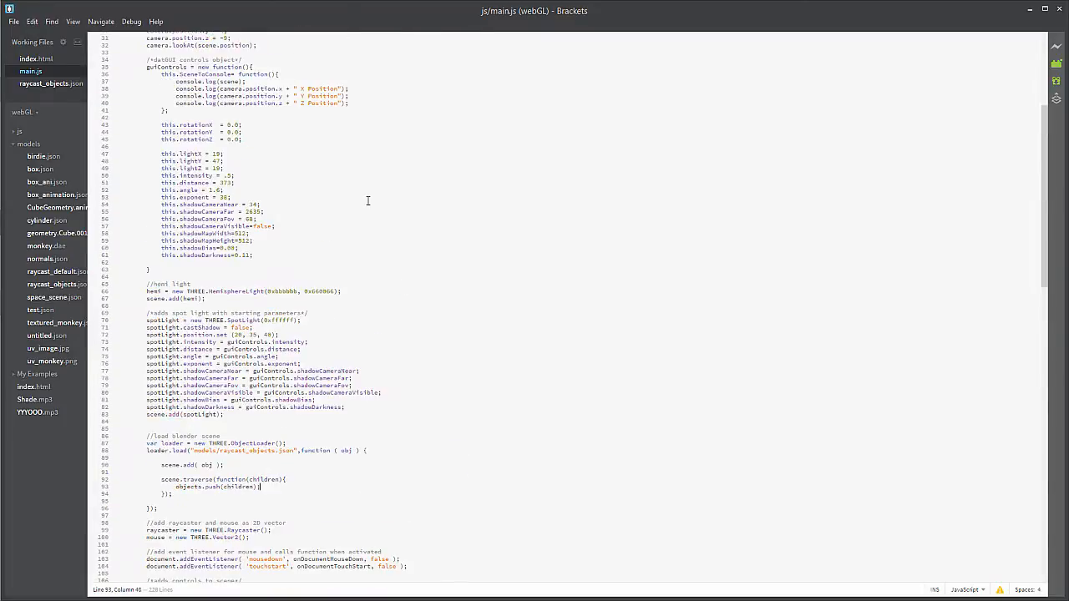
scroll(up, 3)
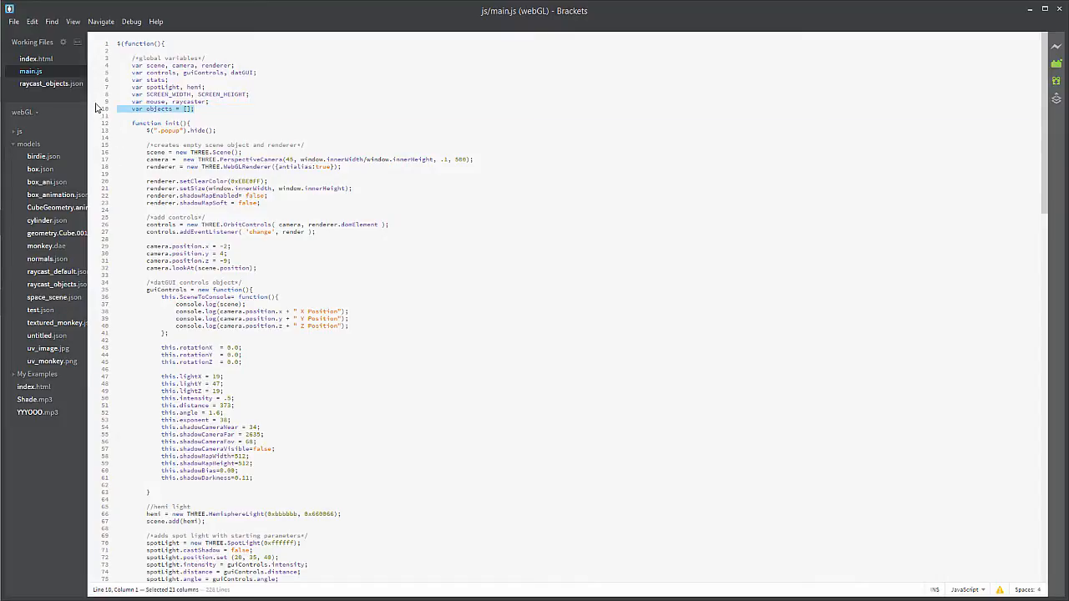
click(228, 102)
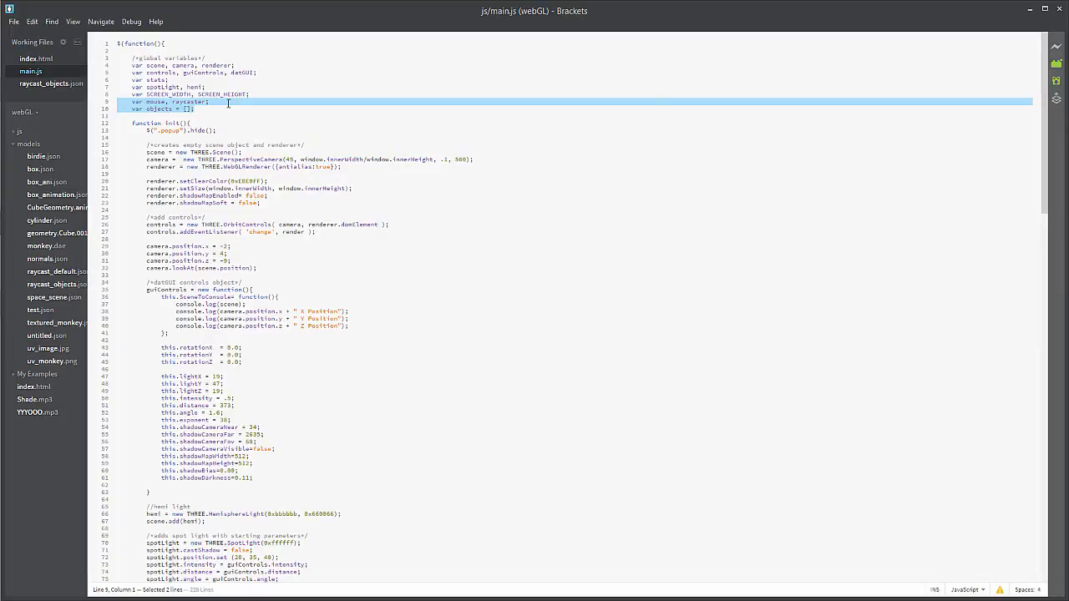
mouse_move(242, 230)
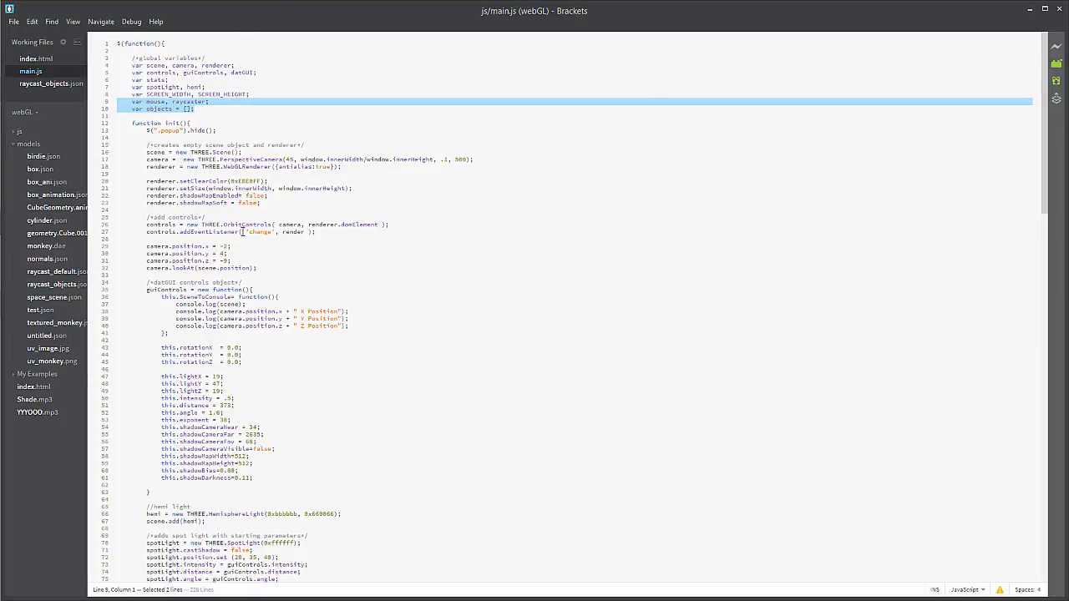
scroll(down, 3)
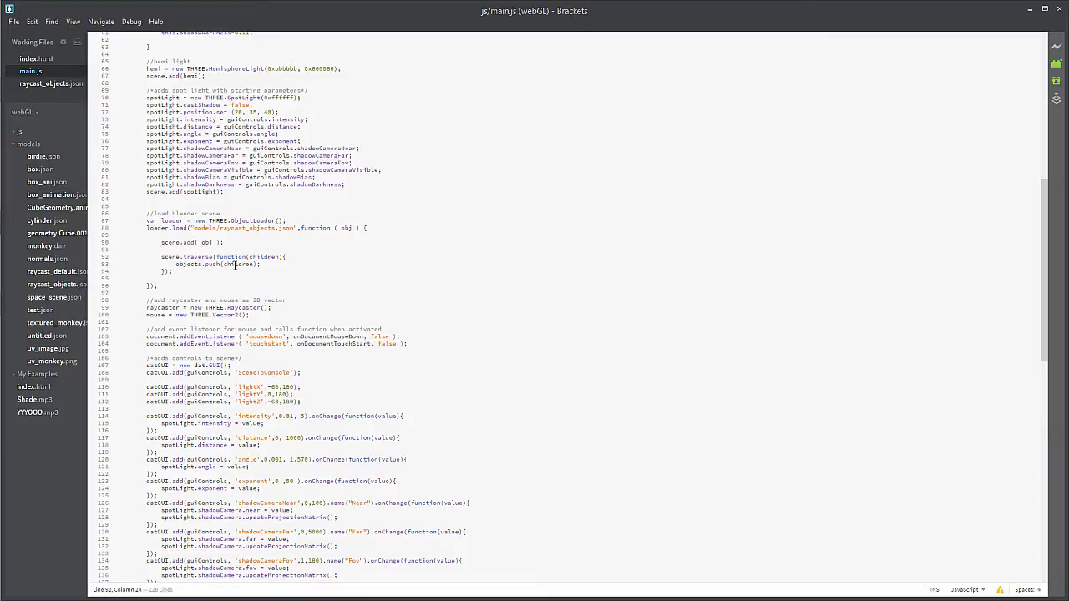
double_click(237, 264)
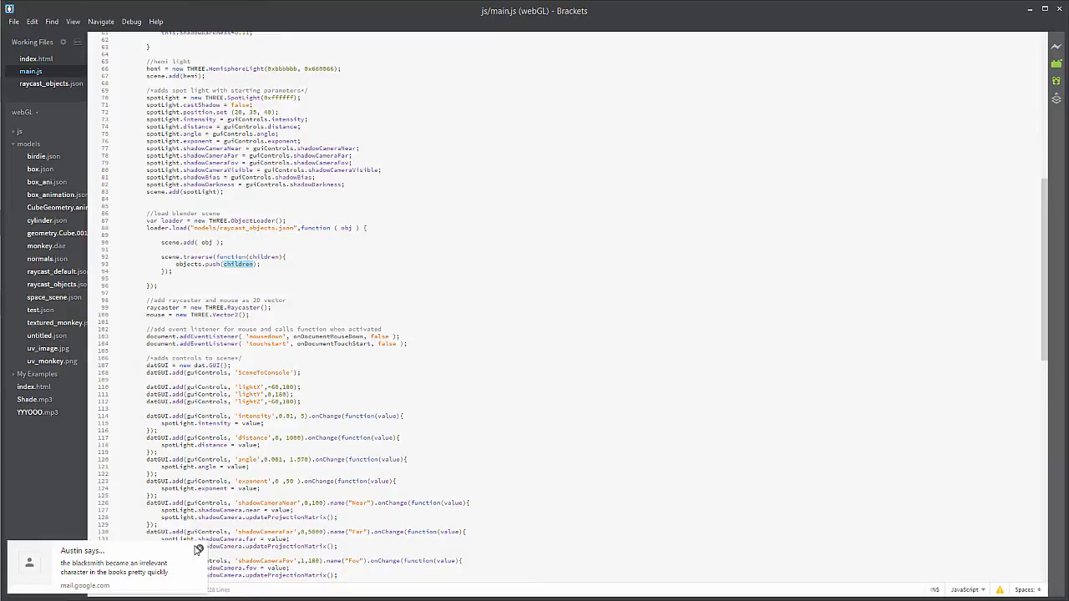
scroll(up, 3)
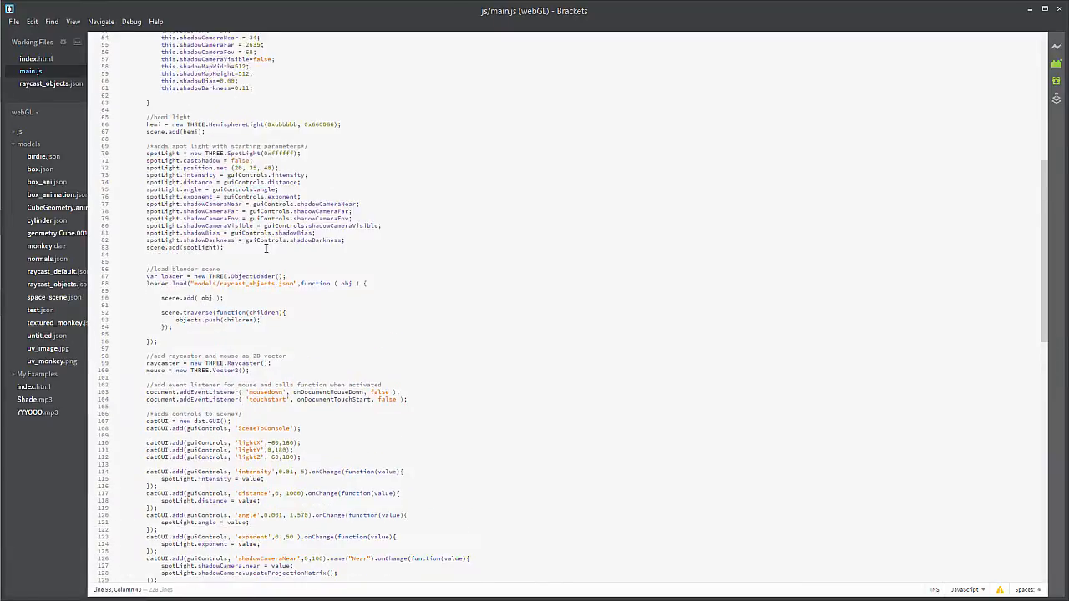
scroll(down, 3)
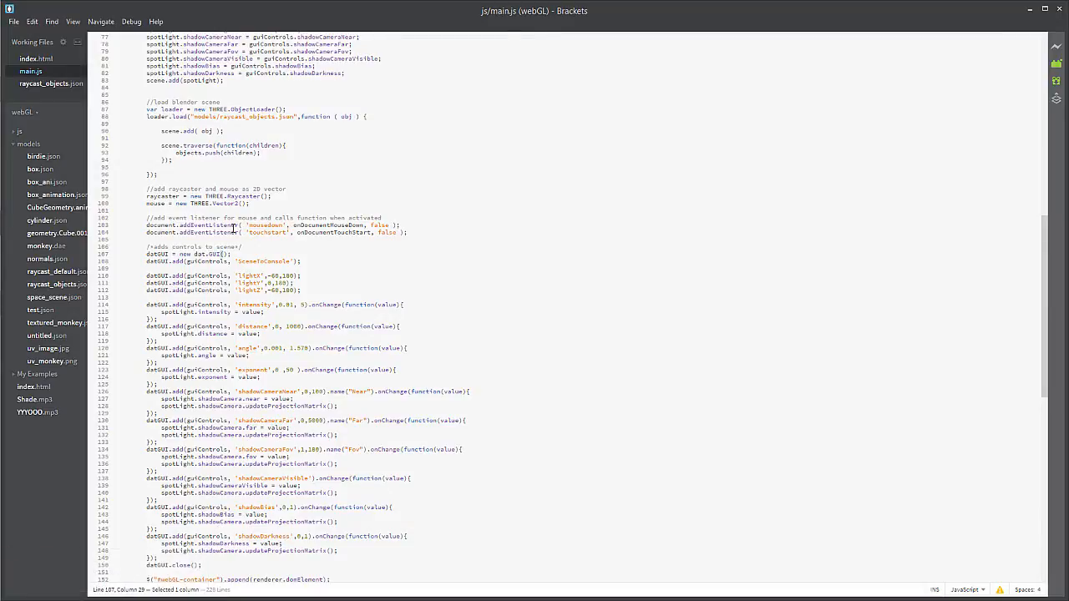
scroll(down, 3)
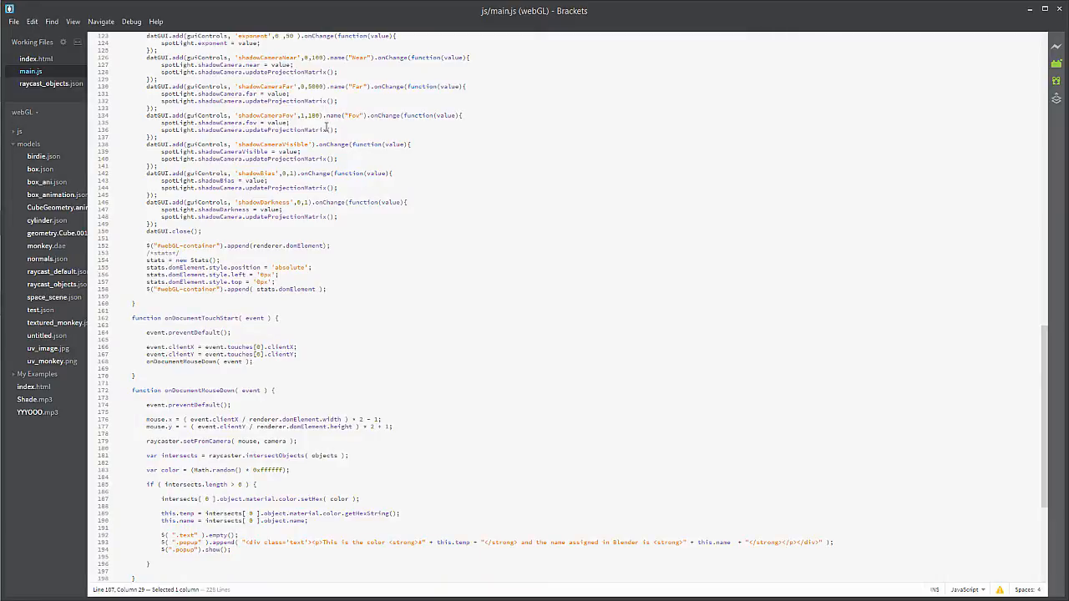
mouse_move(338, 288)
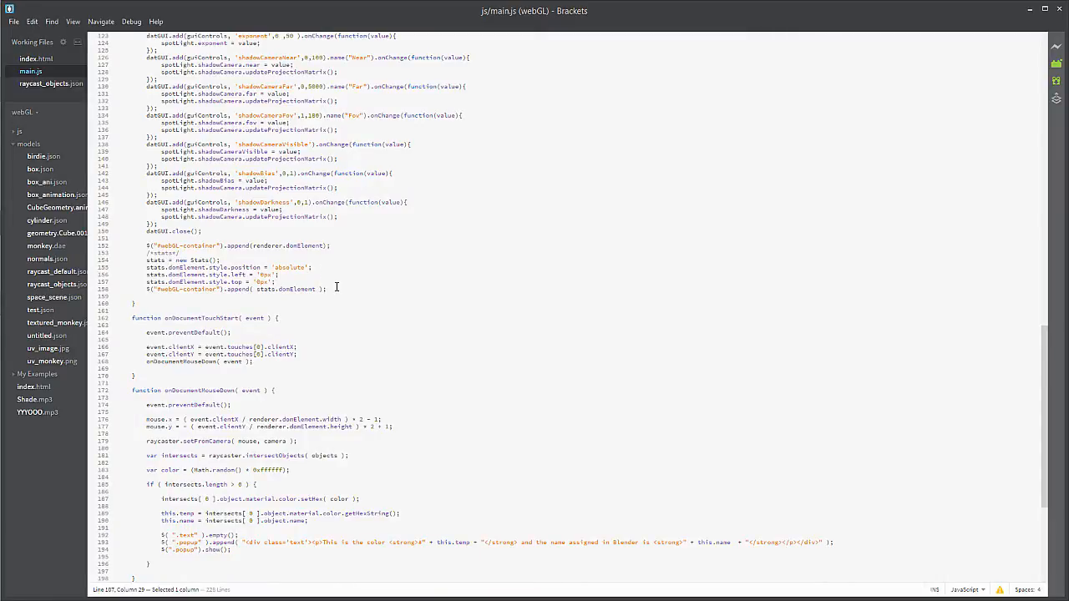
scroll(down, 3)
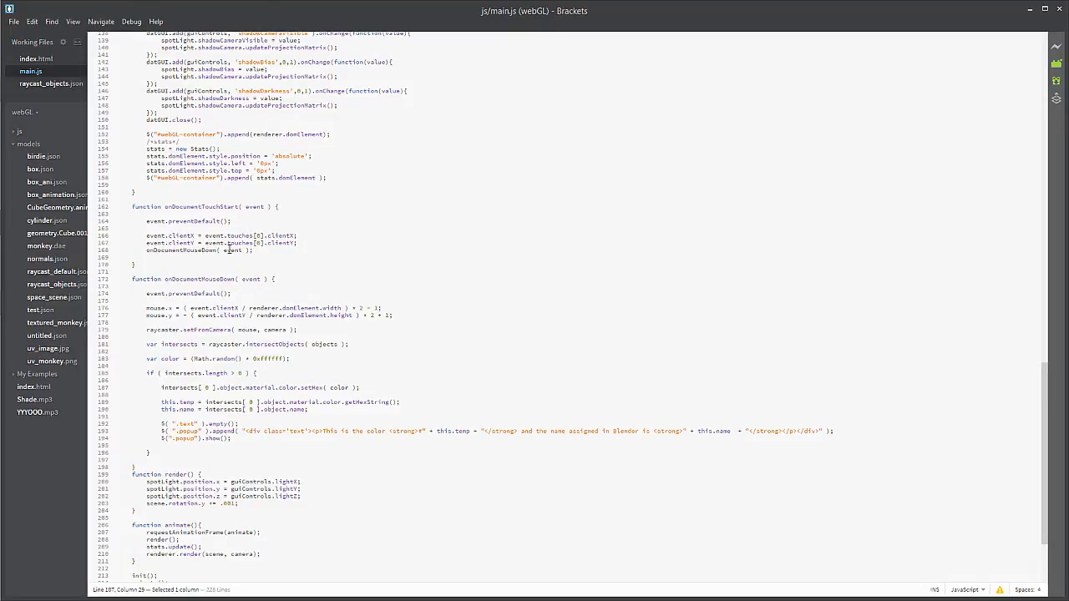
scroll(up, 3)
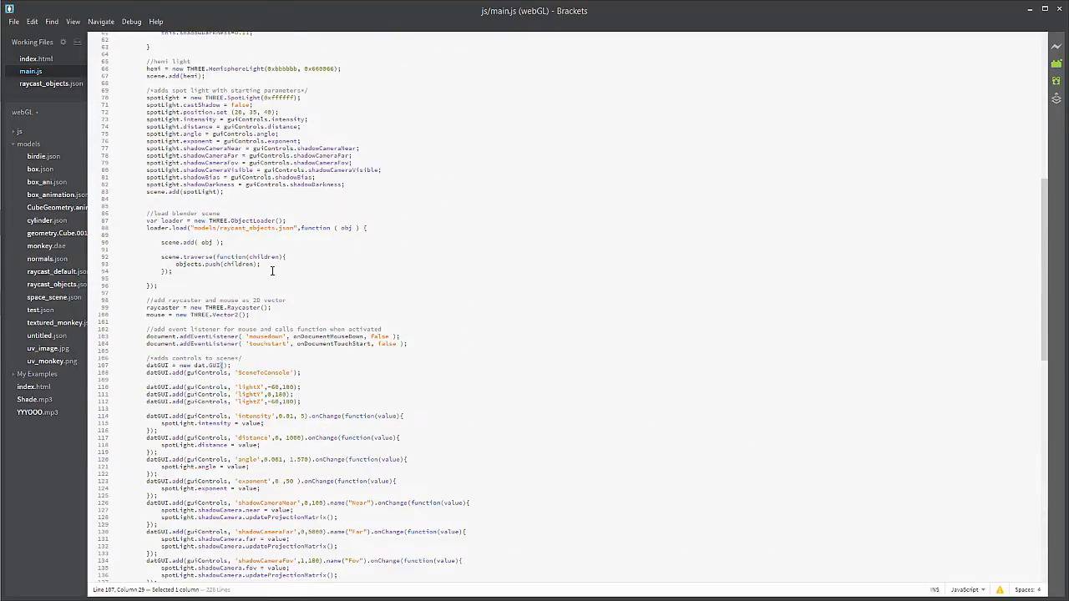
scroll(down, 3)
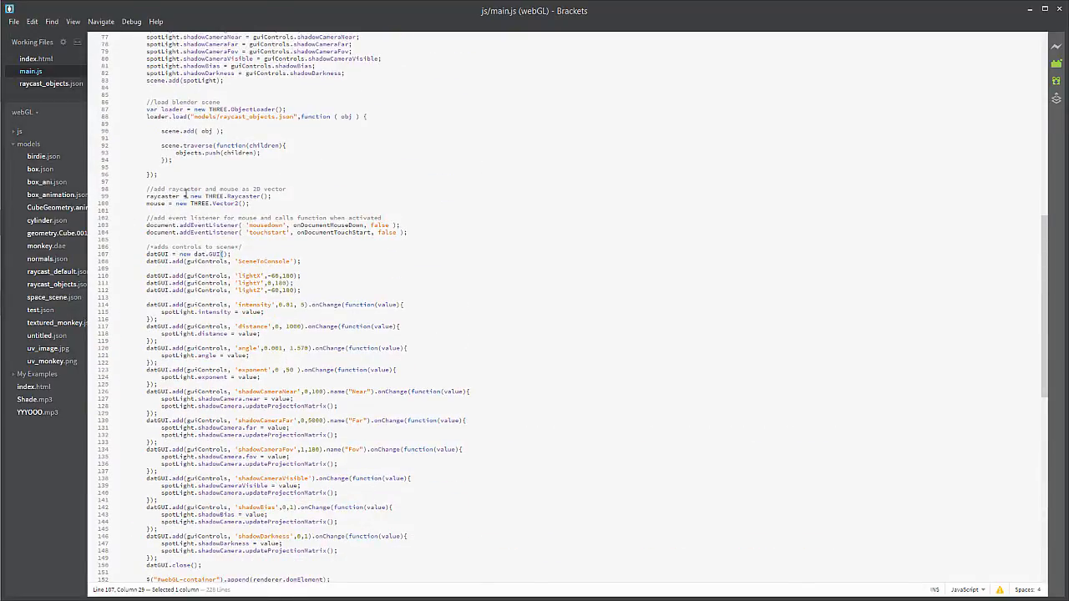
drag(147, 217, 410, 232)
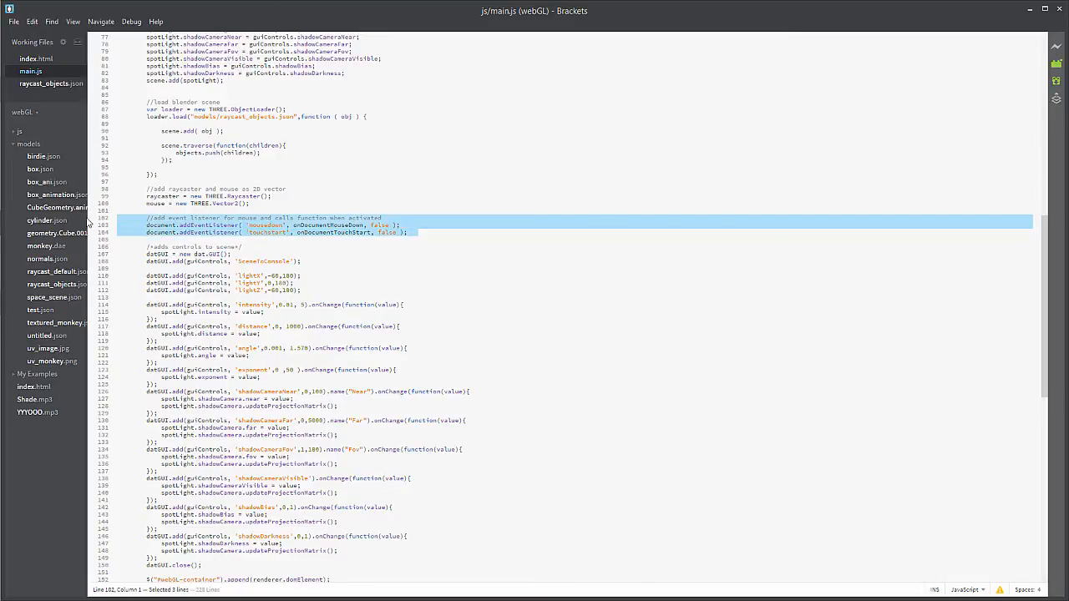
click(224, 192)
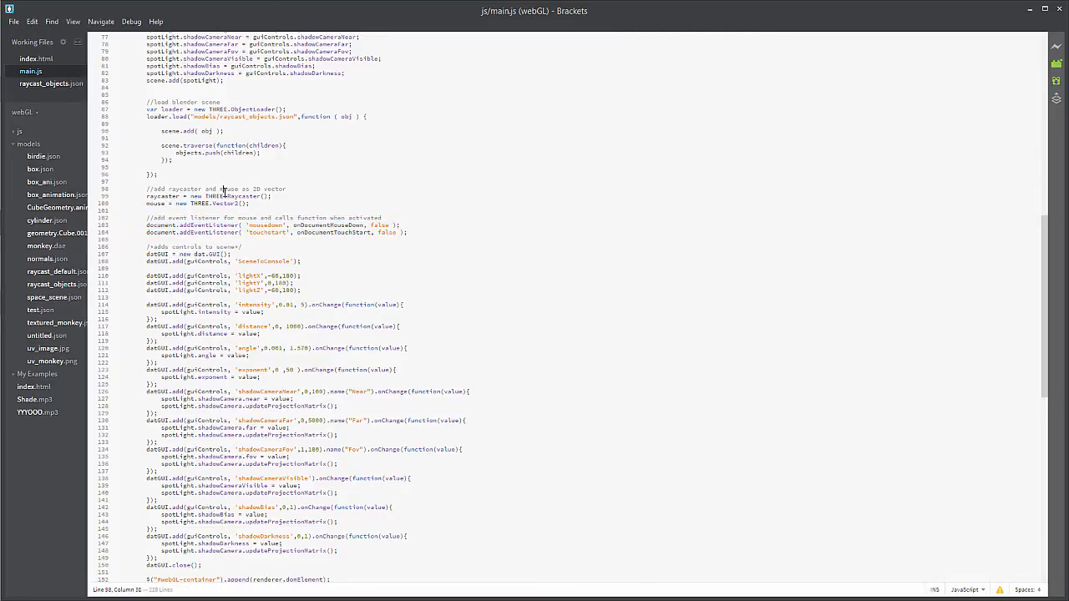
double_click(227, 189)
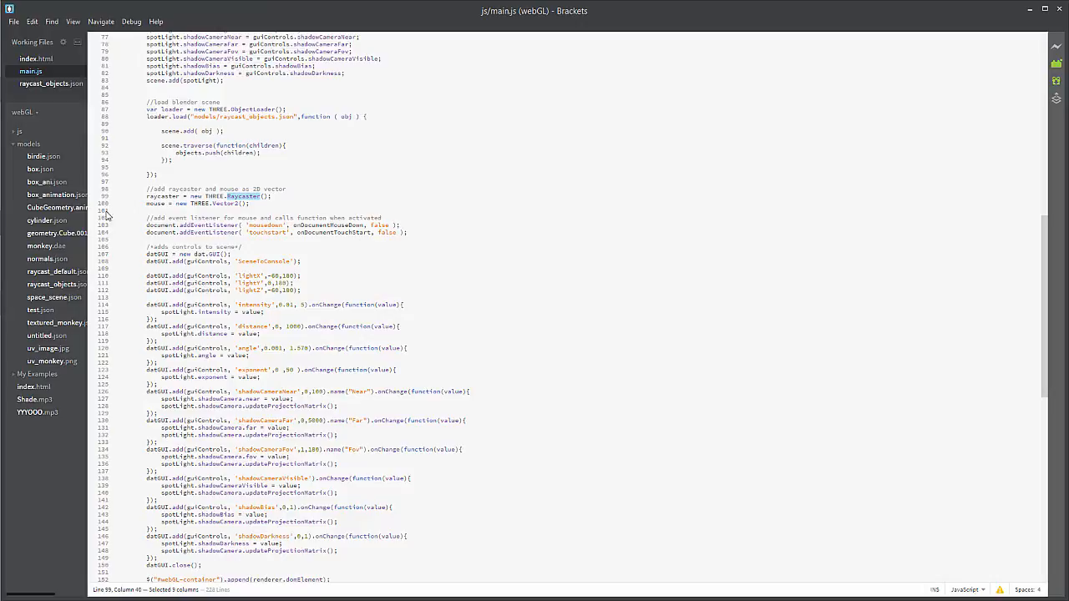
click(280, 203)
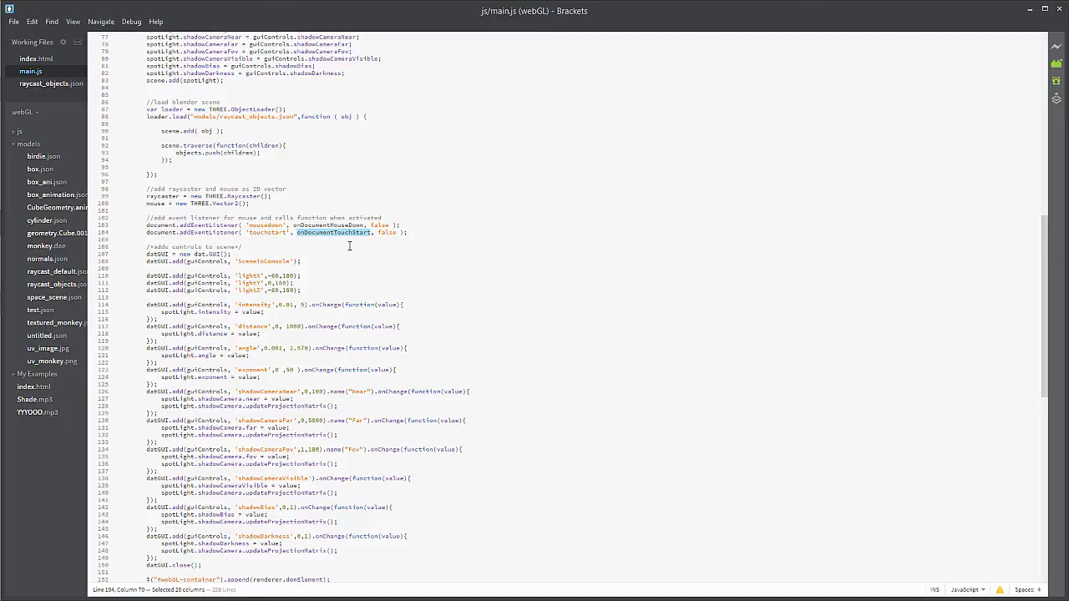
mouse_move(305, 254)
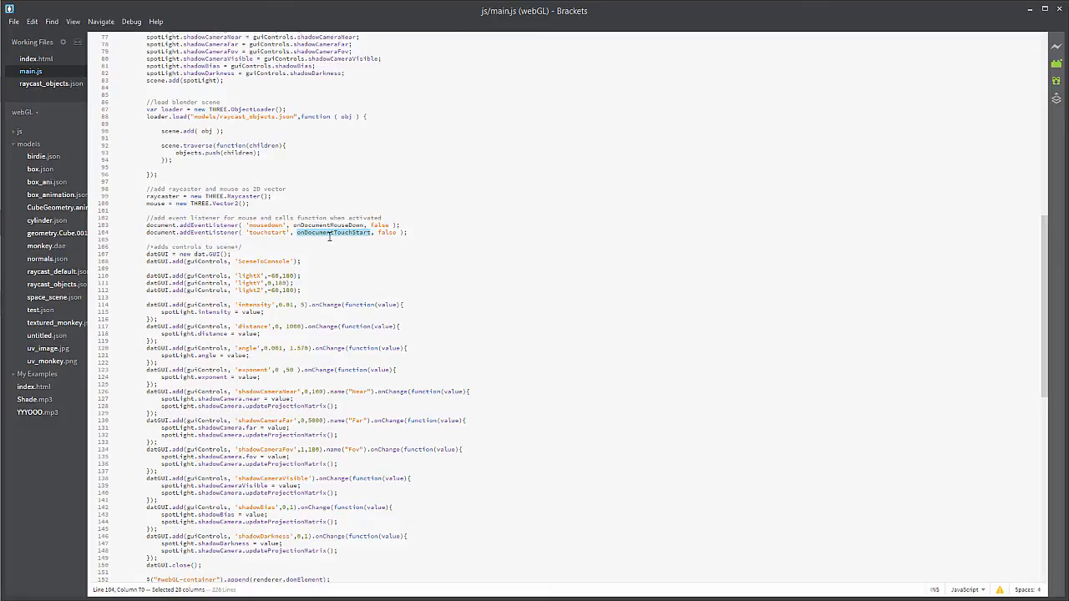
mouse_move(387, 271)
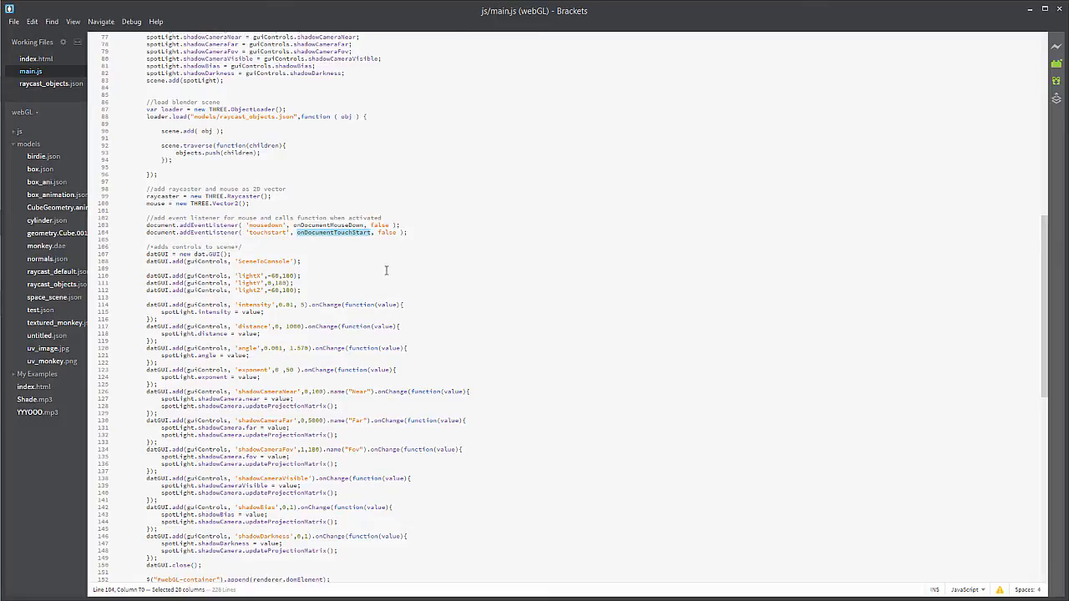
scroll(down, 3)
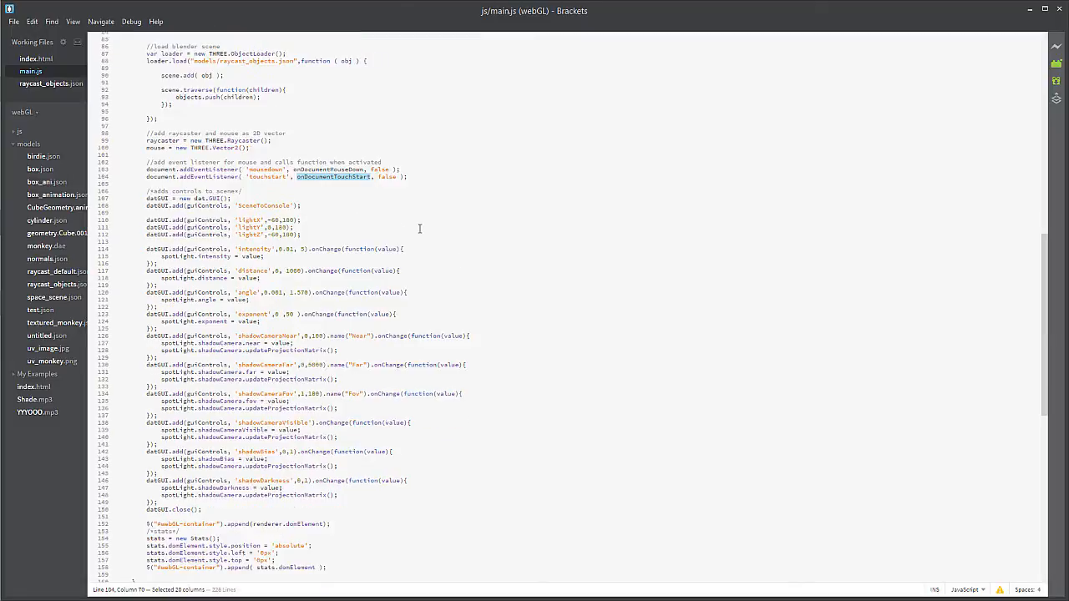
scroll(down, 3)
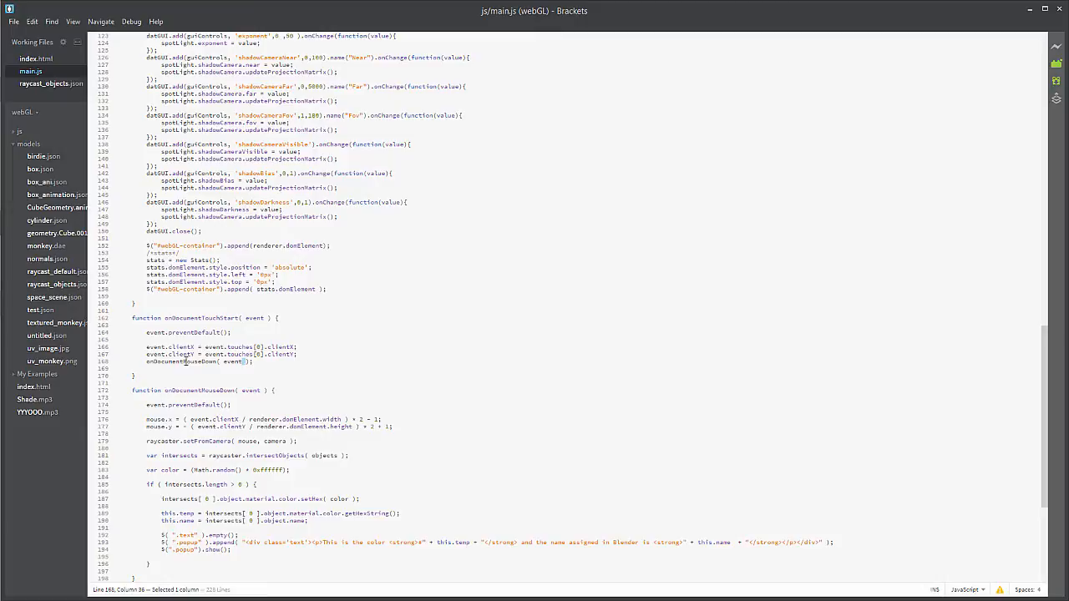
mouse_move(343, 334)
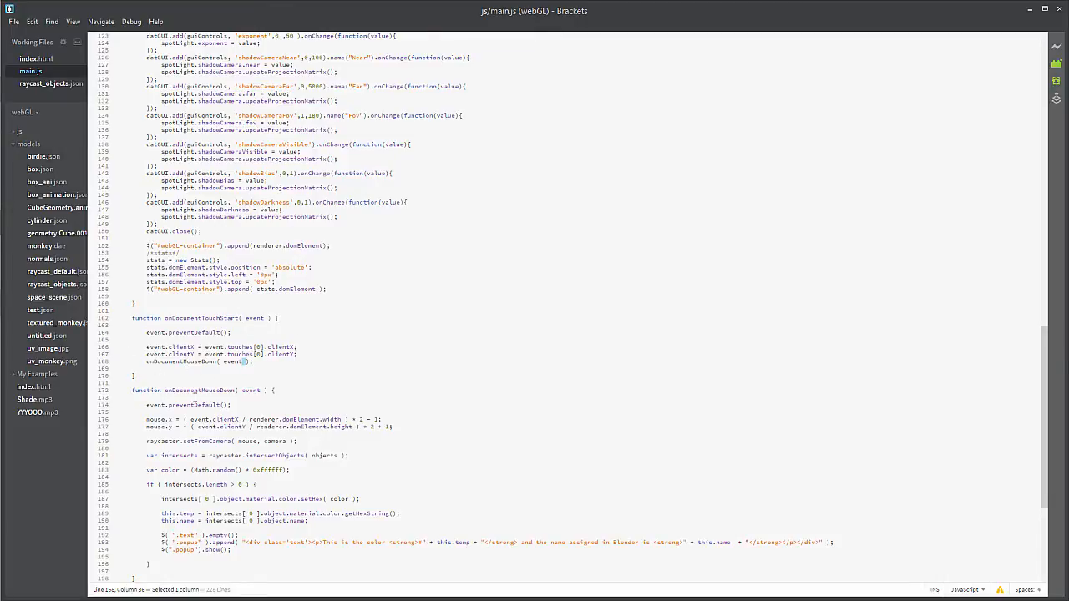
mouse_move(401, 369)
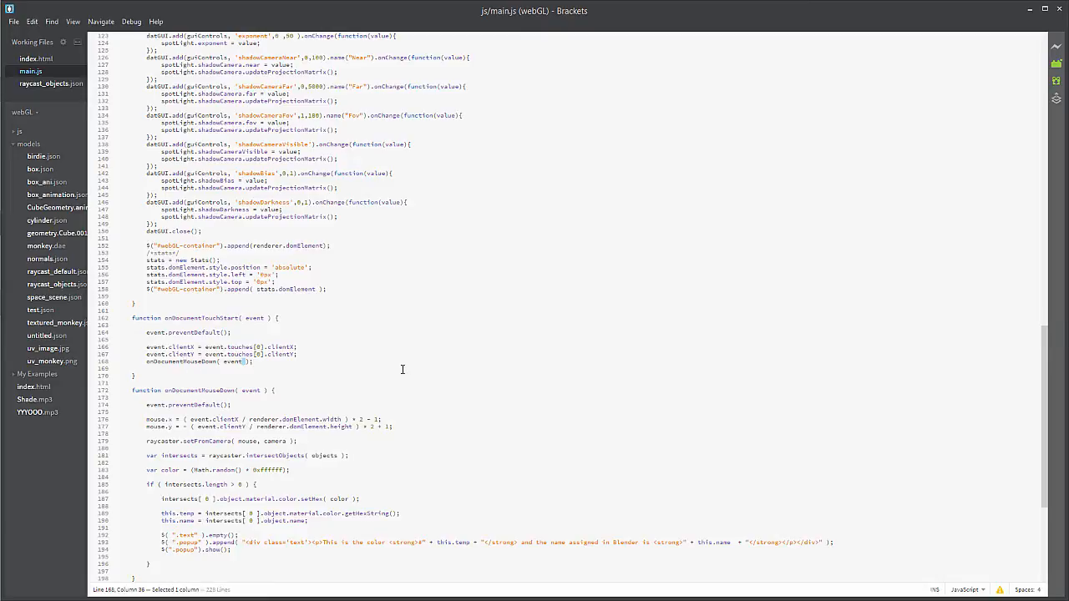
scroll(down, 3)
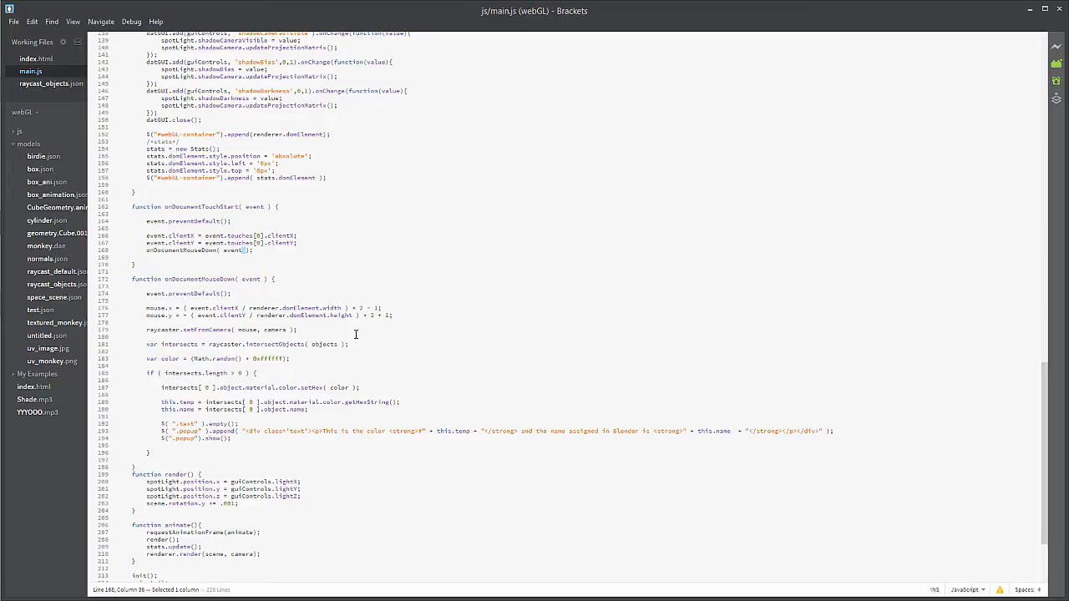
mouse_move(341, 336)
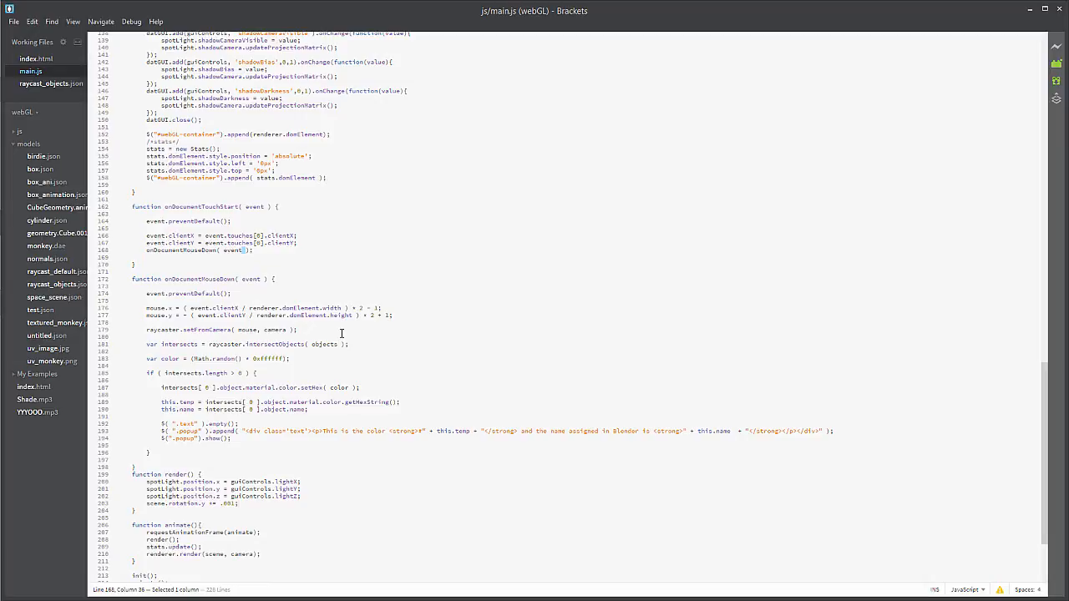
scroll(down, 3)
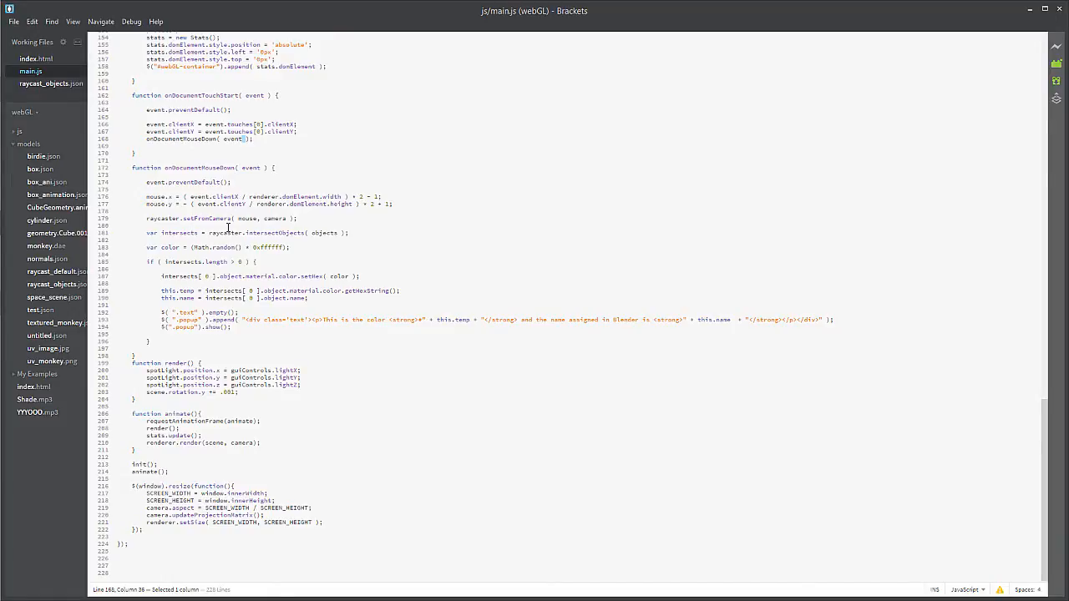
mouse_move(411, 203)
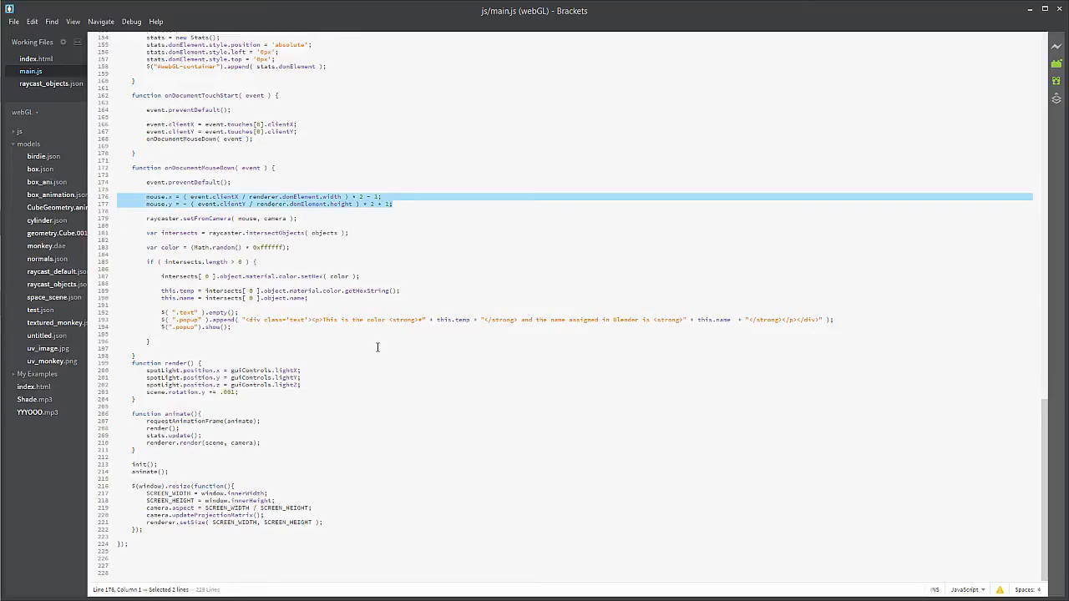
mouse_move(366, 346)
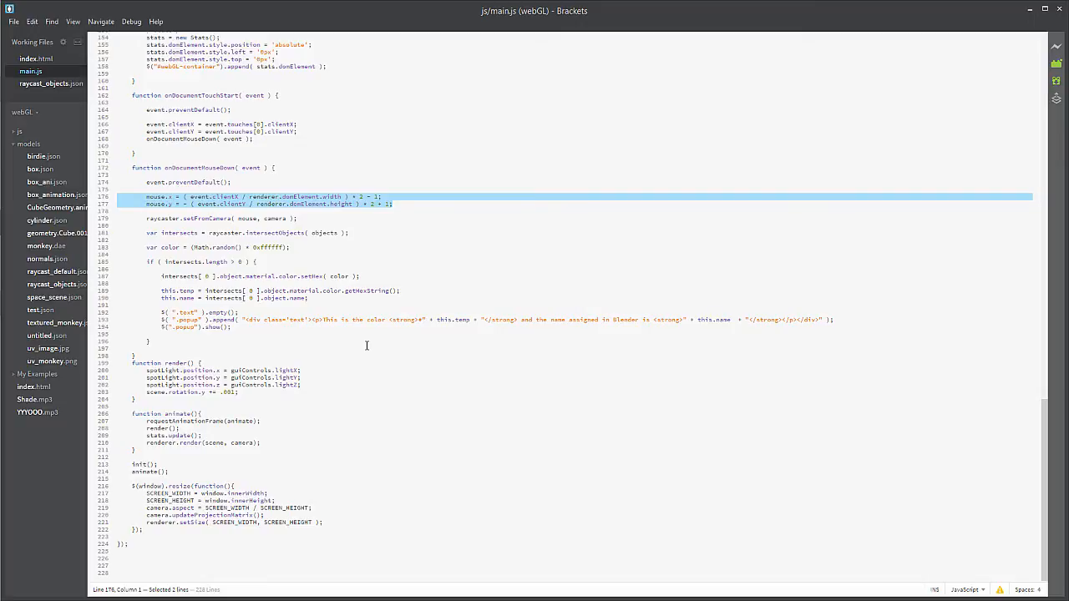
mouse_move(246, 228)
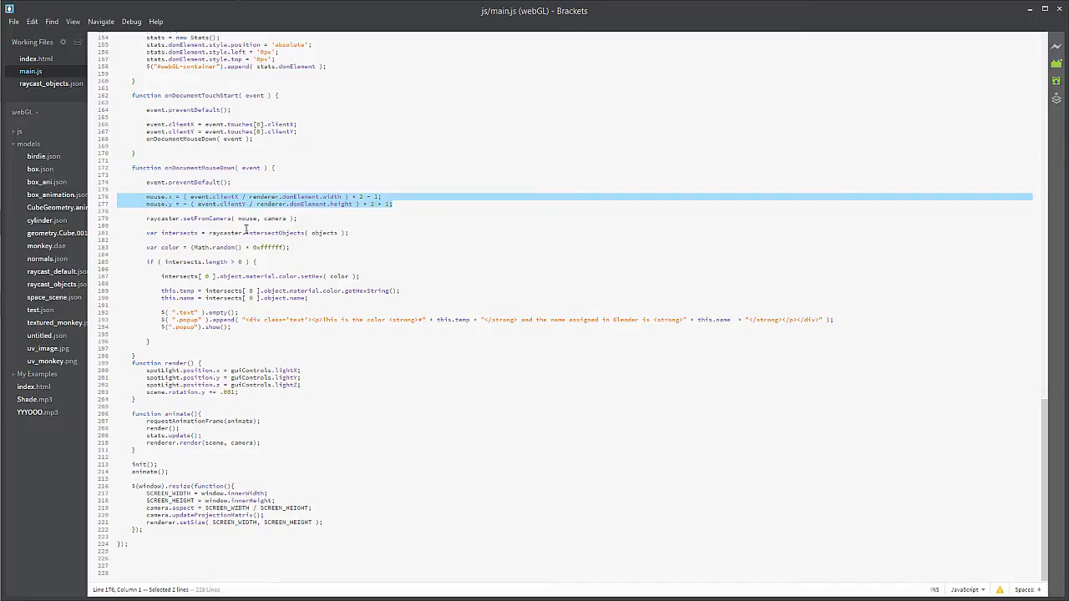
mouse_move(299, 182)
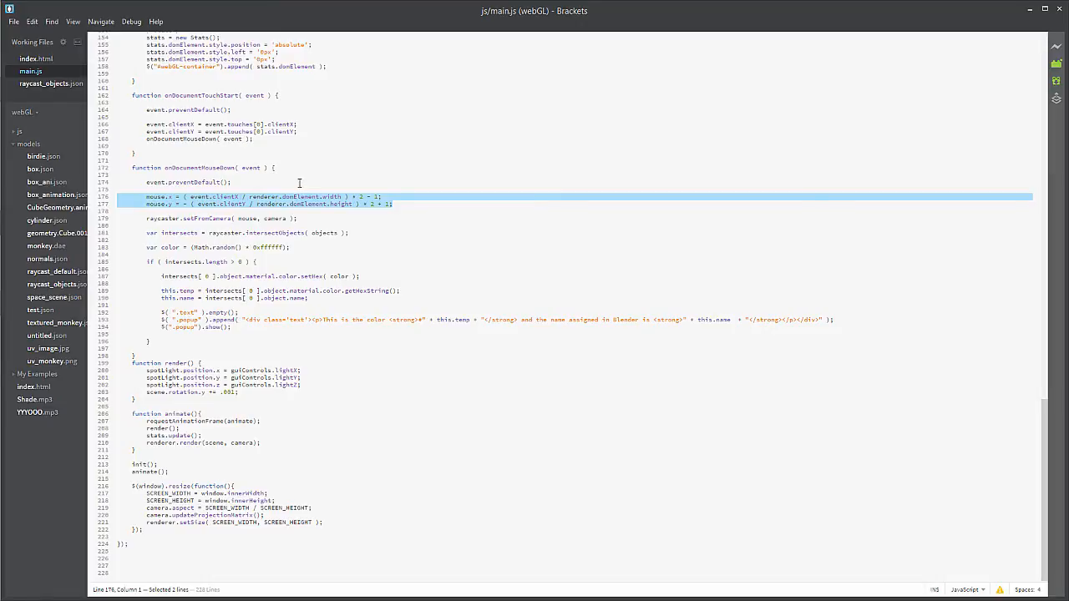
mouse_move(232, 219)
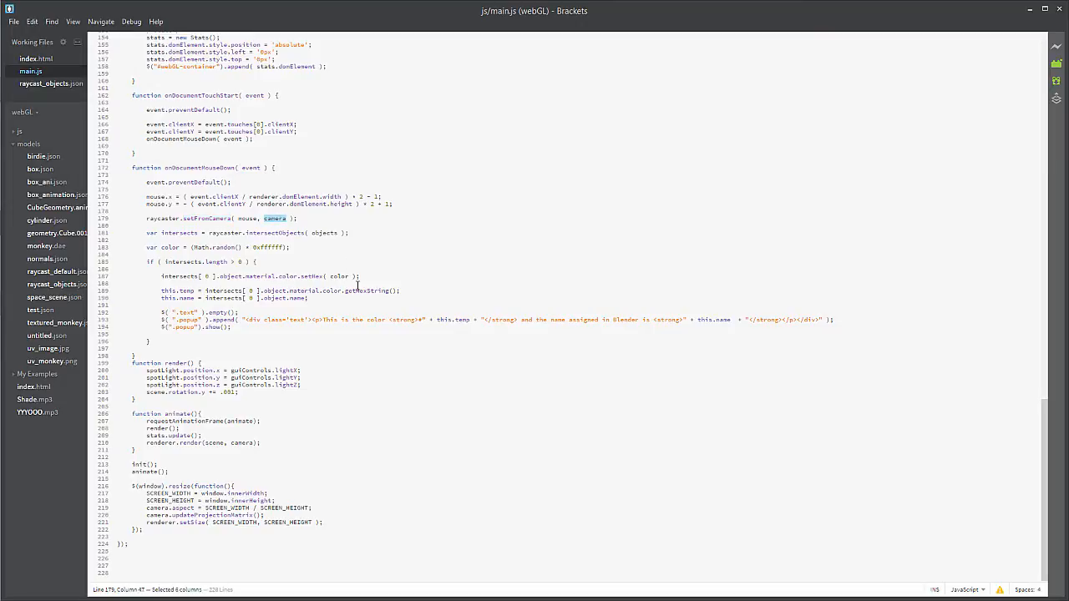
mouse_move(358, 284)
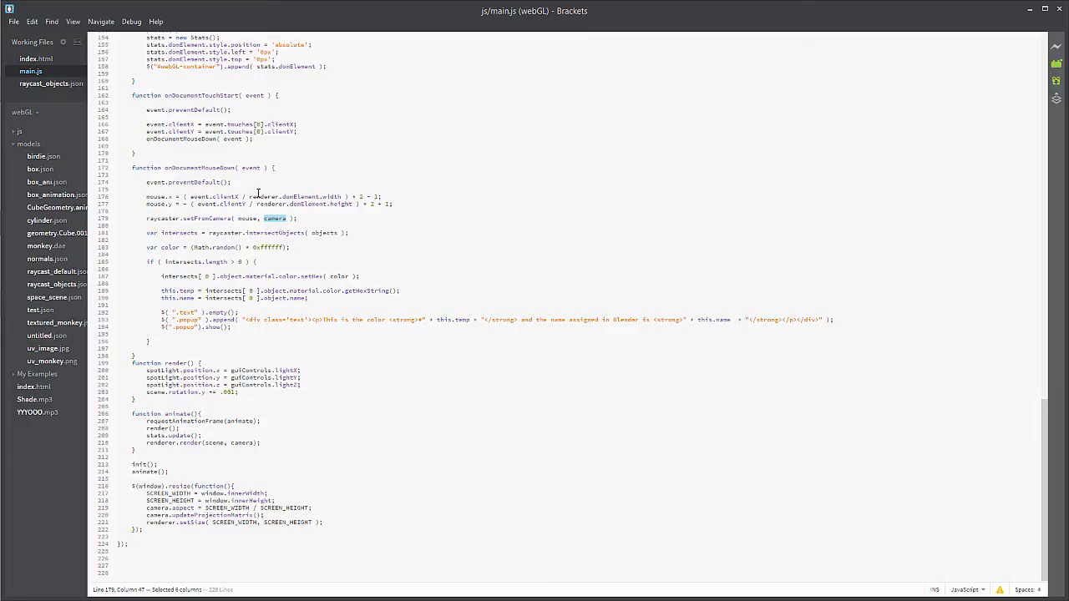
mouse_move(310, 298)
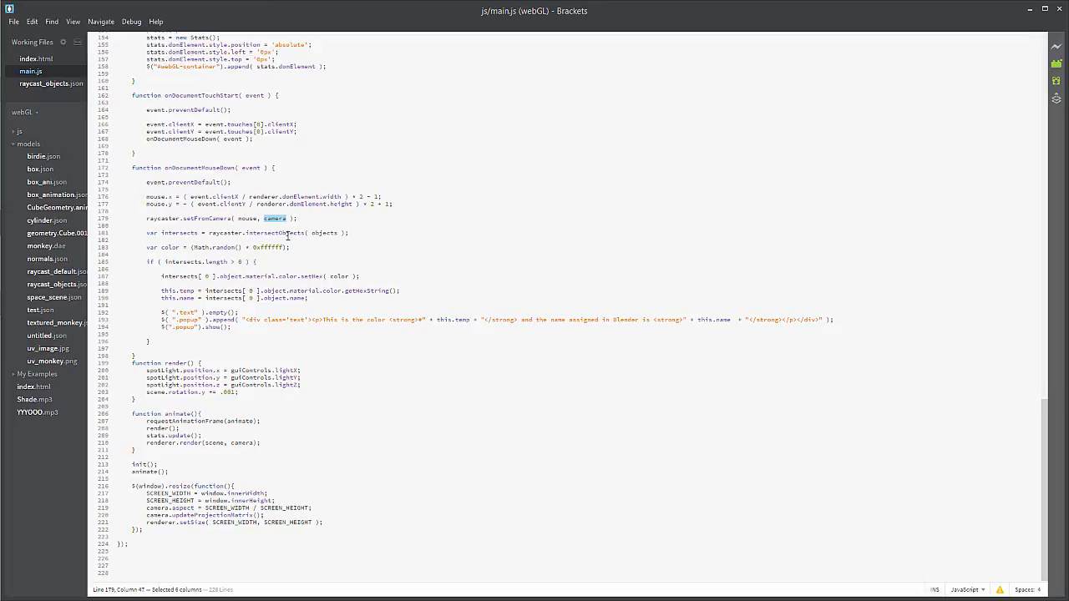
double_click(324, 234)
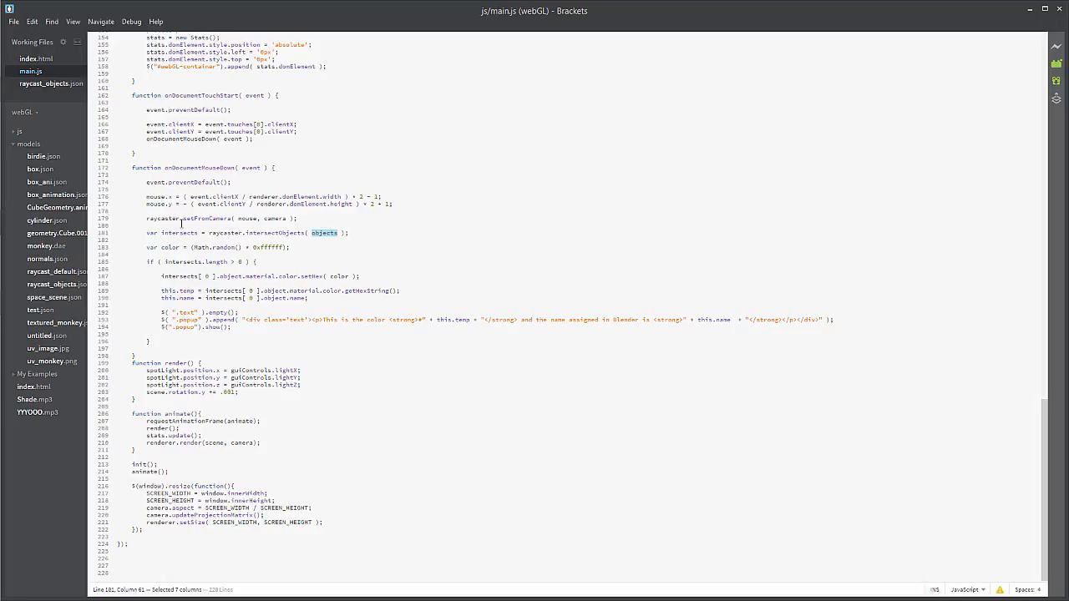
double_click(178, 232)
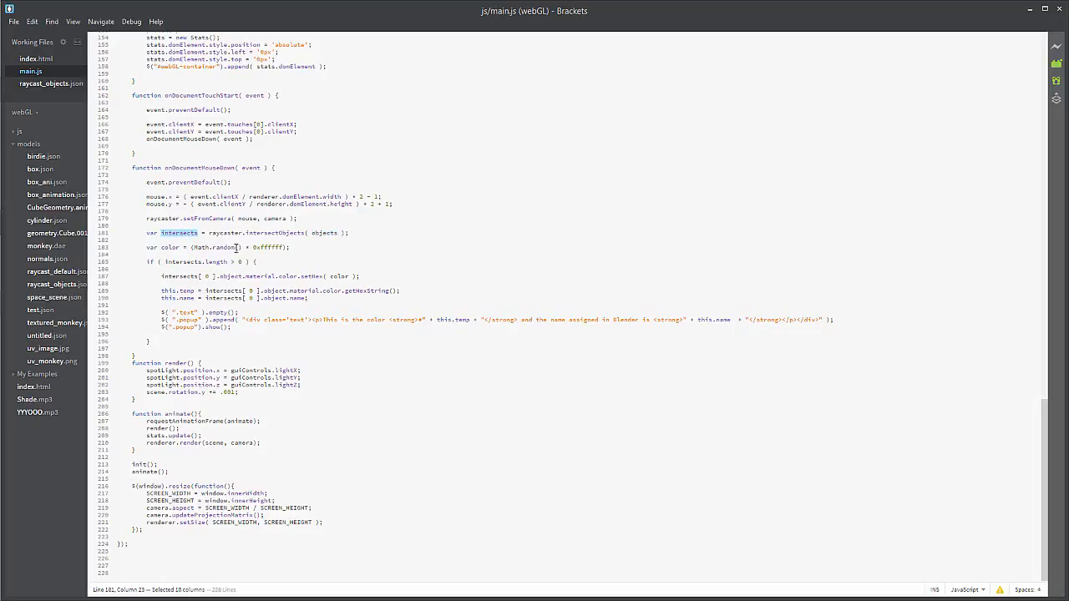
mouse_move(258, 241)
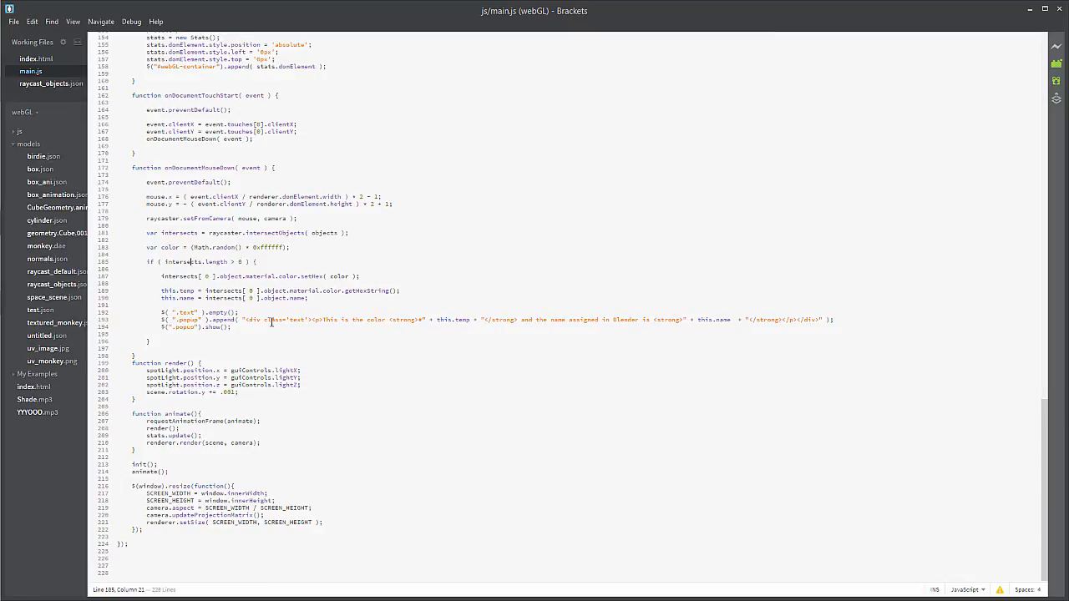
mouse_move(308, 287)
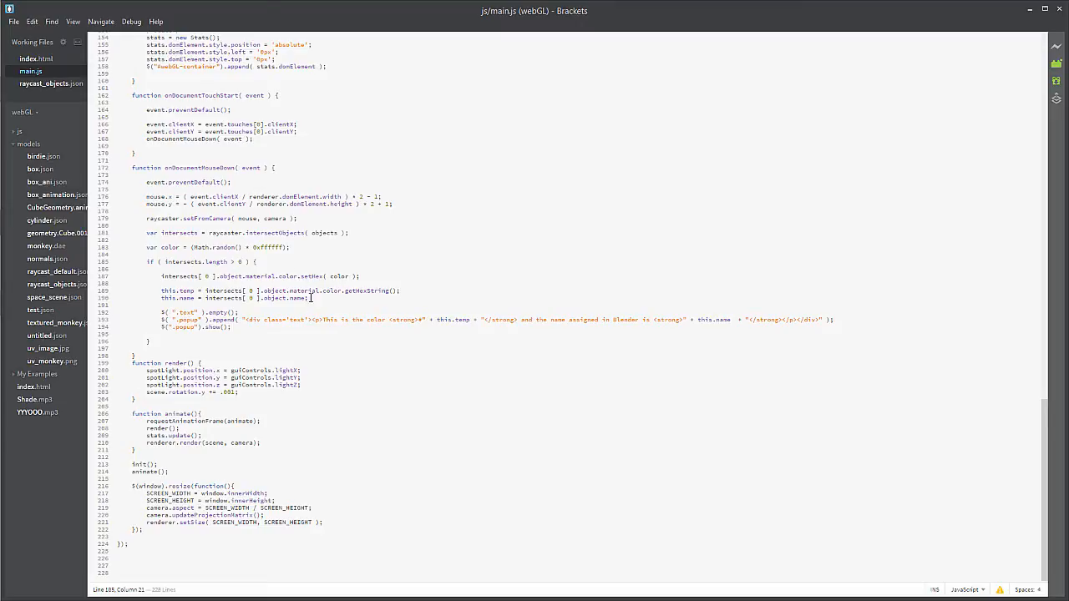
double_click(311, 278)
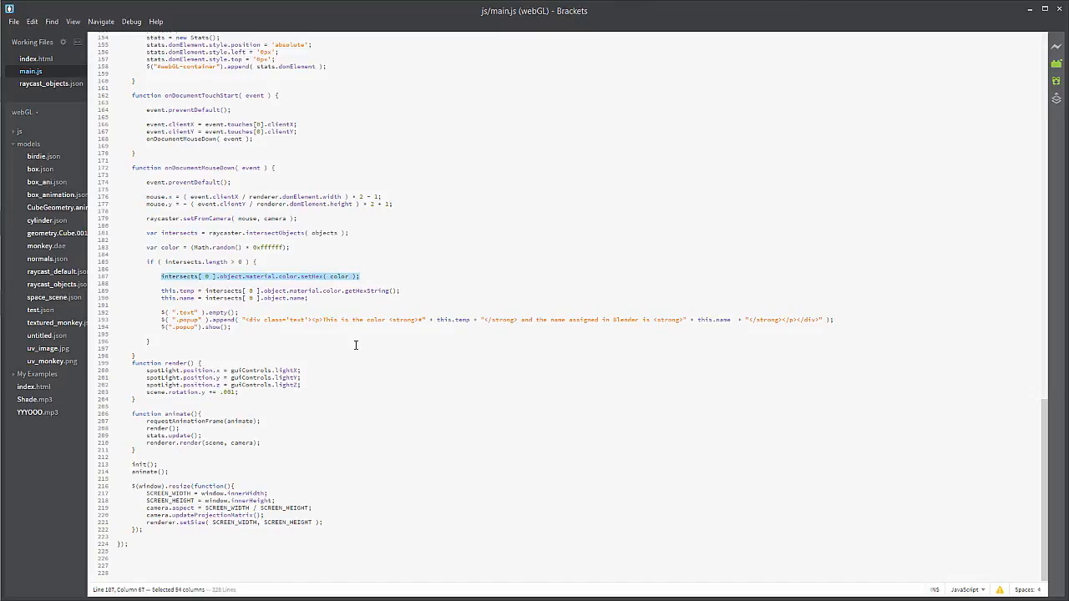
mouse_move(349, 314)
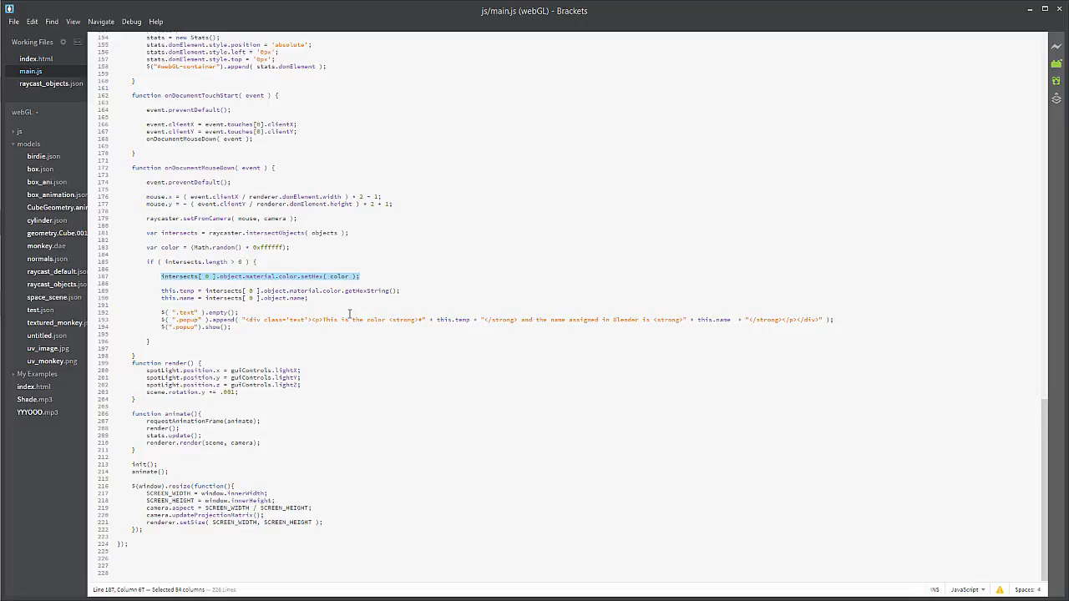
mouse_move(347, 314)
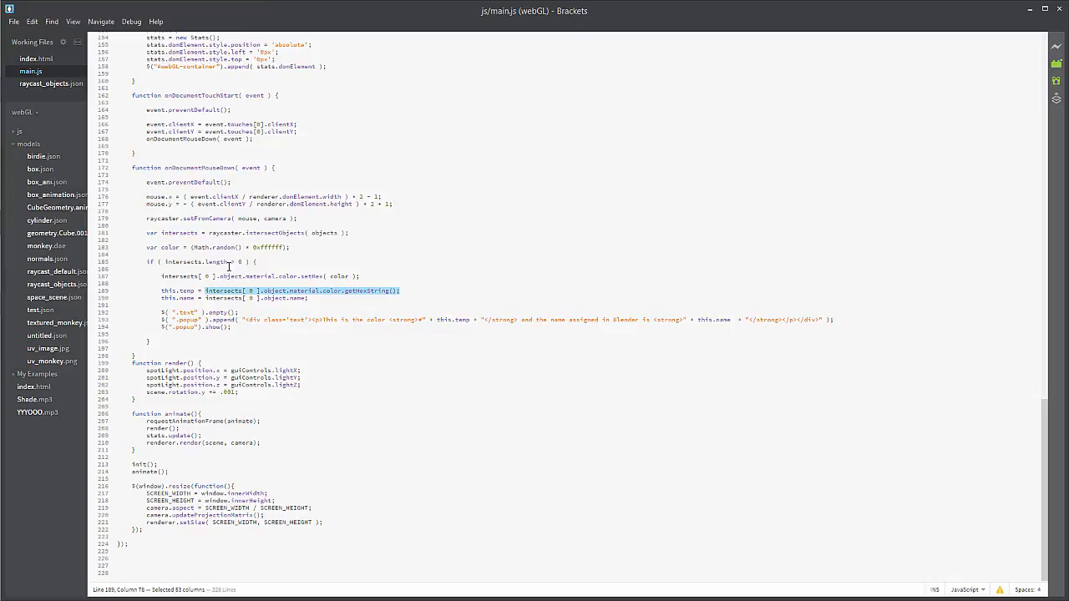
click(177, 291)
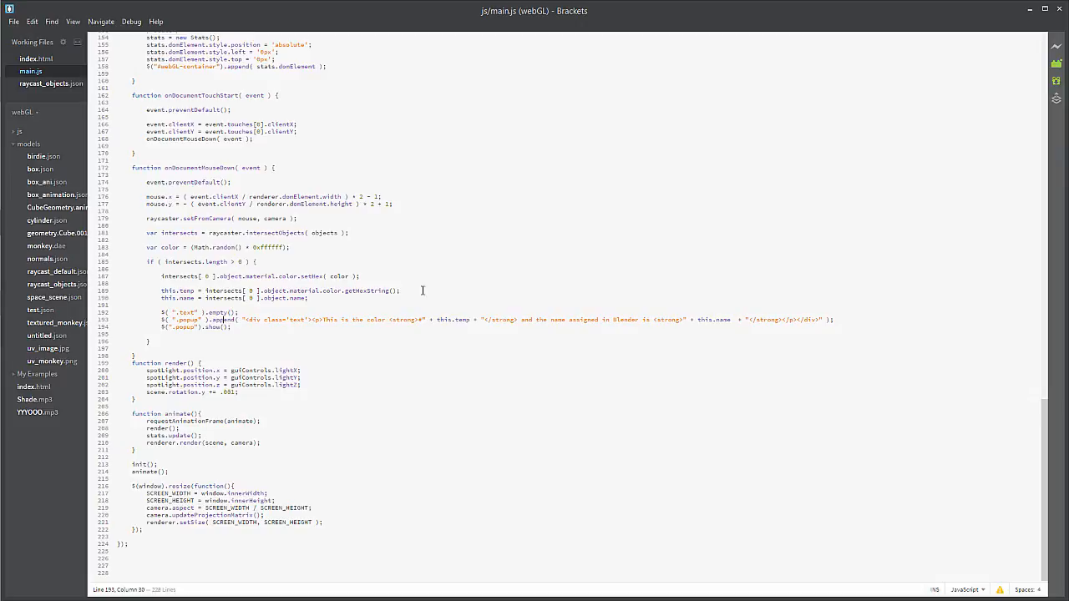
double_click(454, 319)
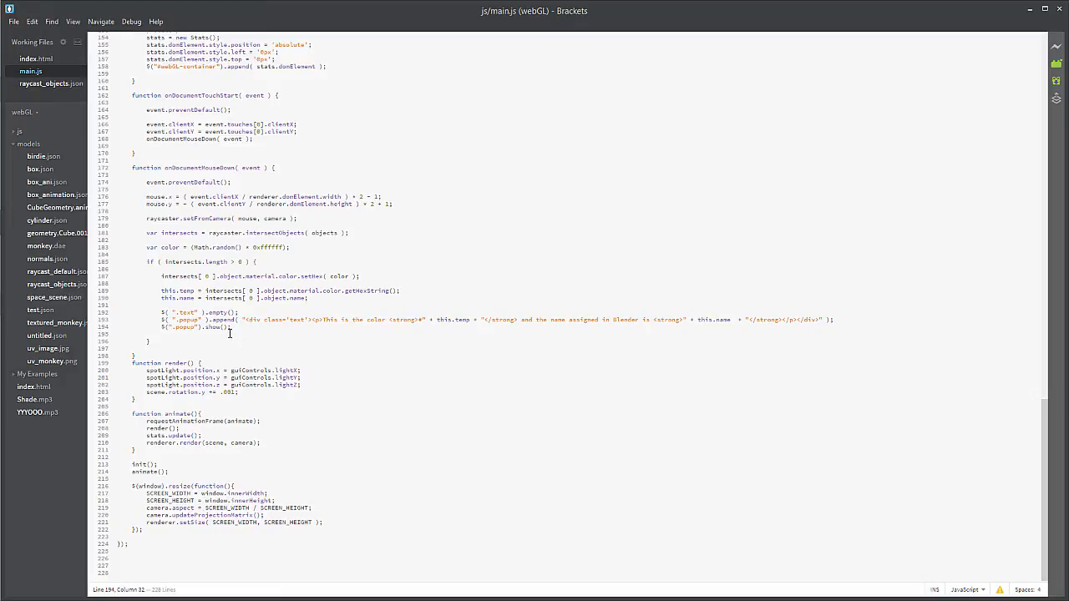
mouse_move(225, 331)
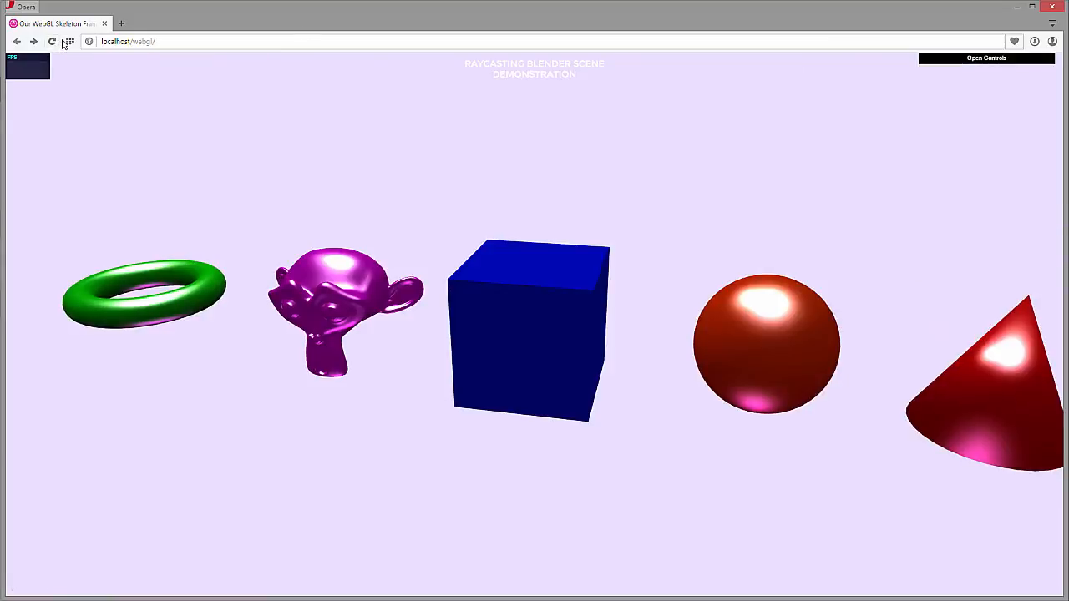
Recolour an object, then the cube, reading each one's hex colour and the name Cube.
click(526, 331)
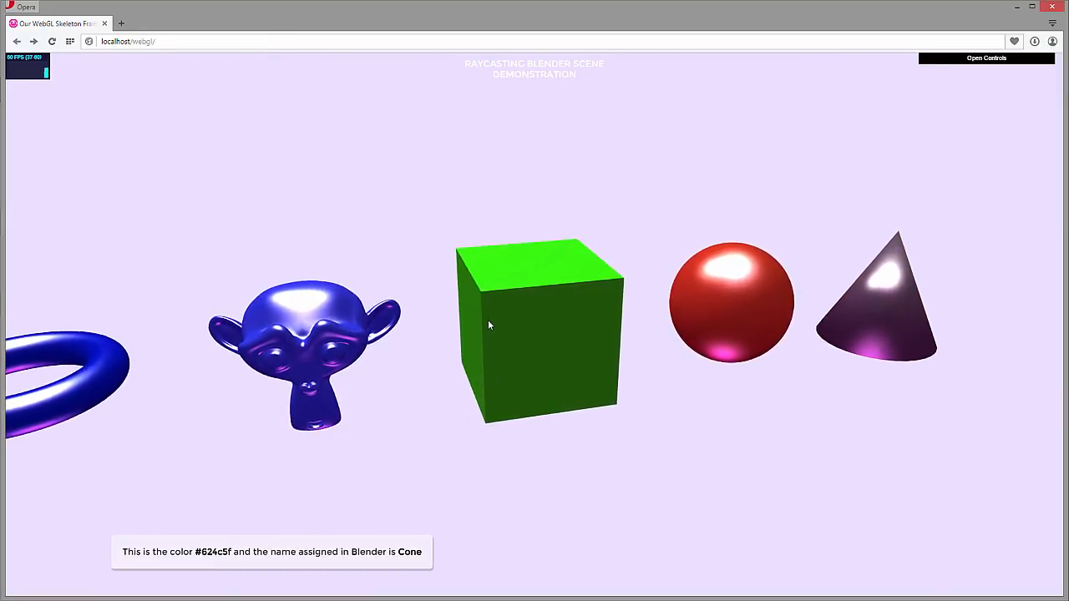
mouse_move(77, 404)
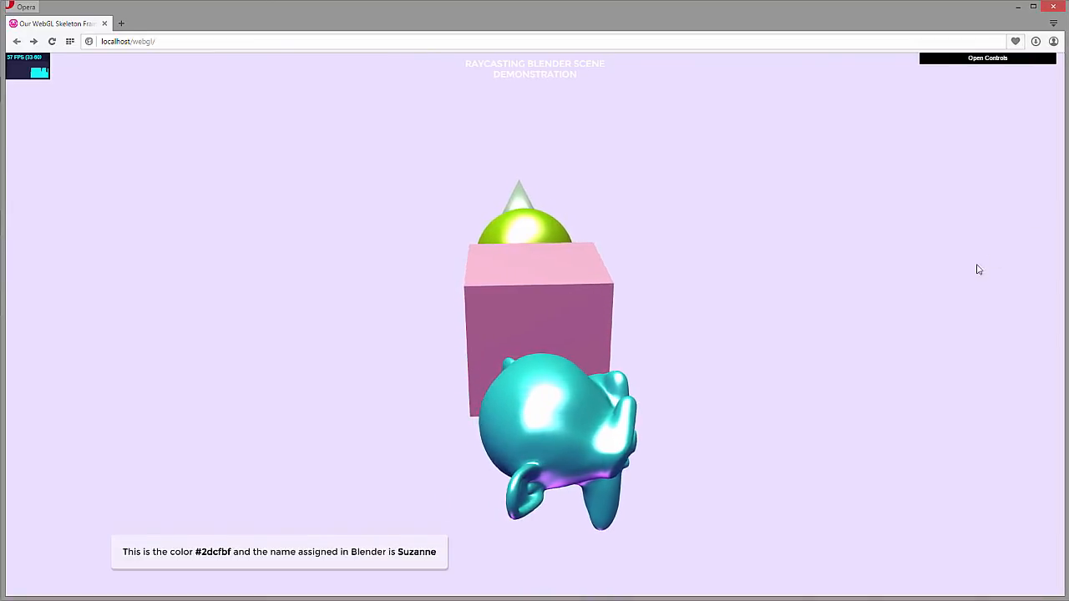
click(526, 304)
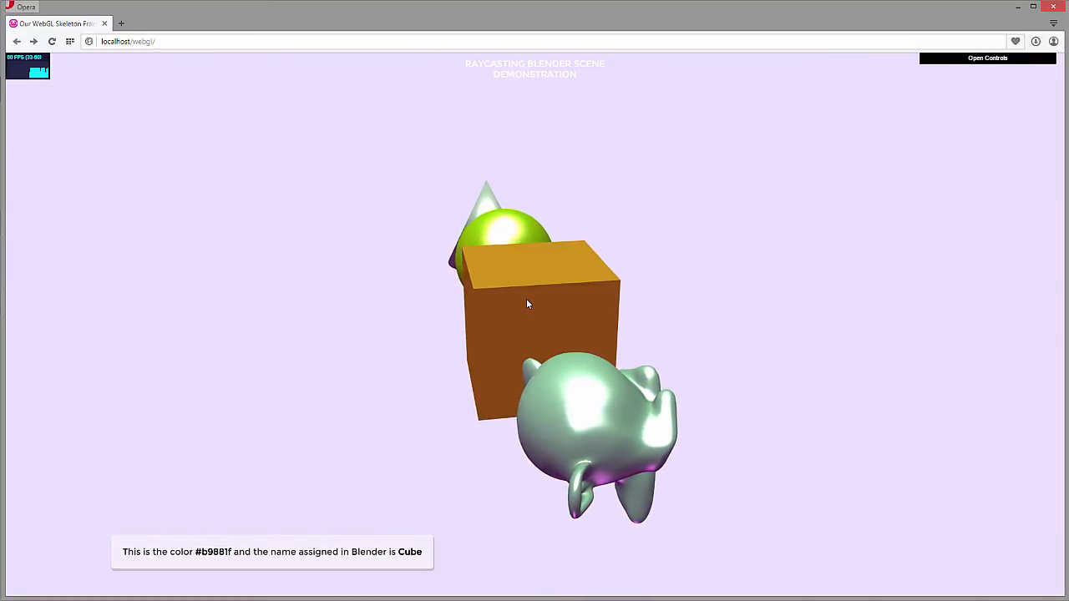